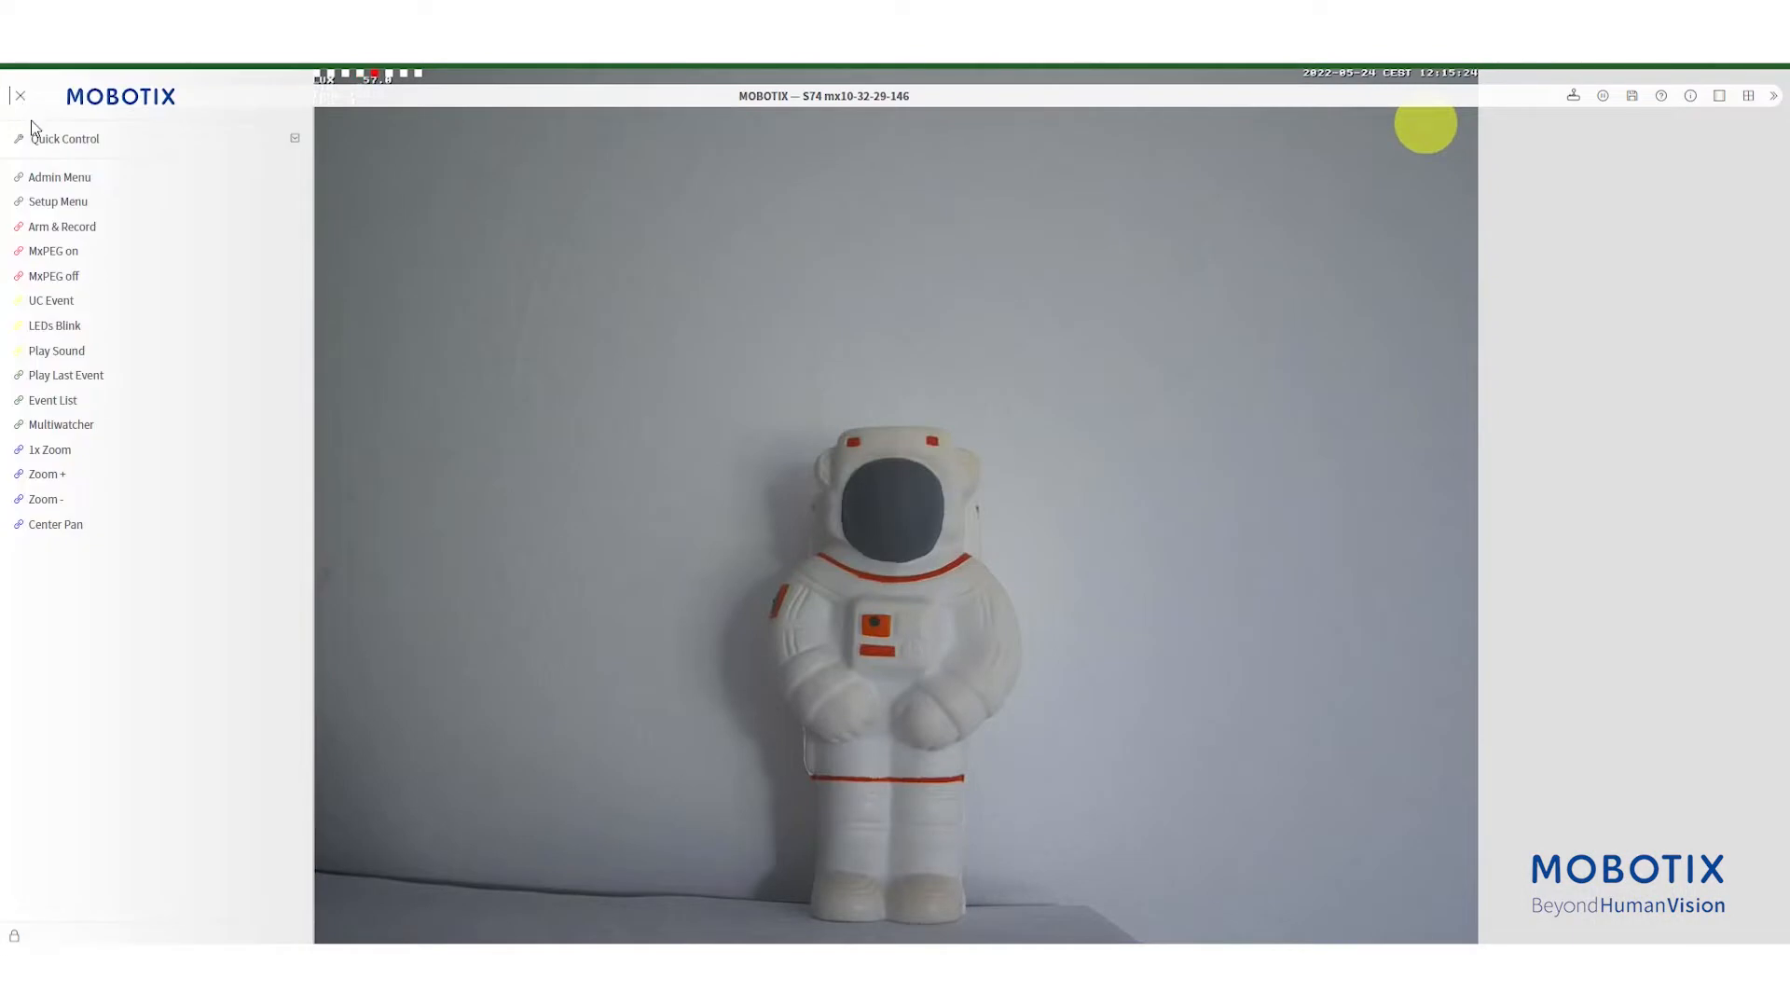
# - Open the Admin Menu and scroll down to the Camera Administration section
pyautogui.click(58, 177)
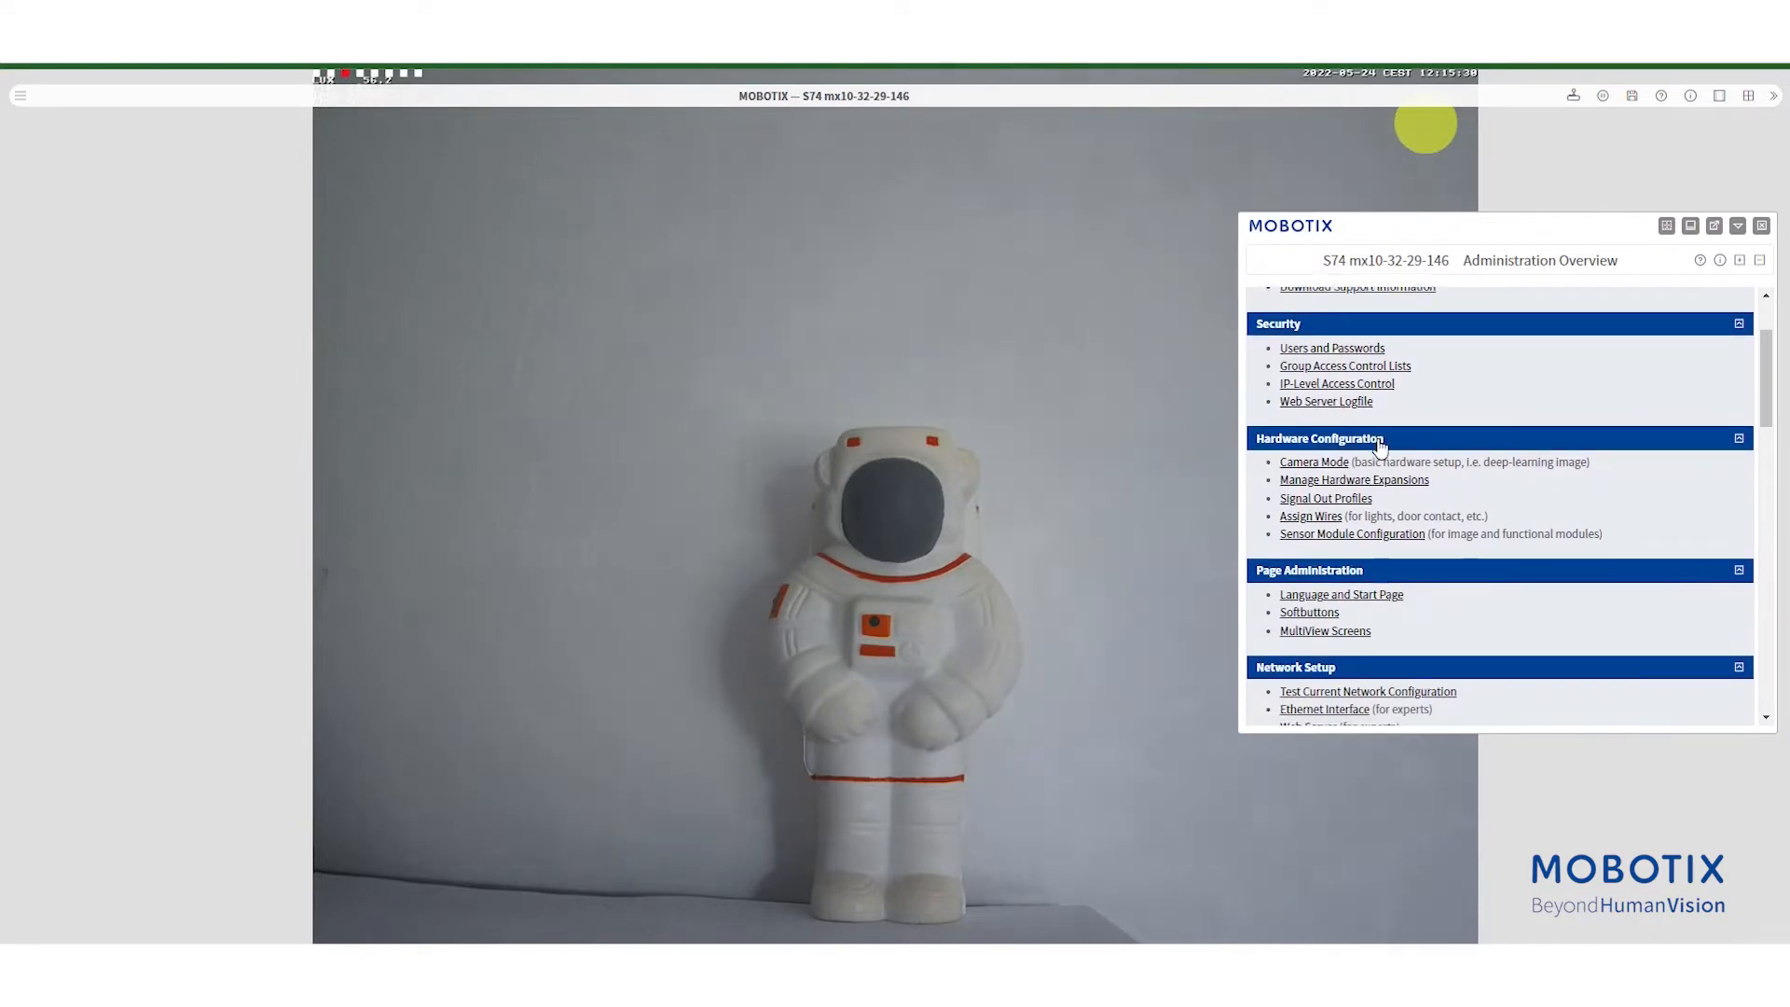
pyautogui.scroll(-3)
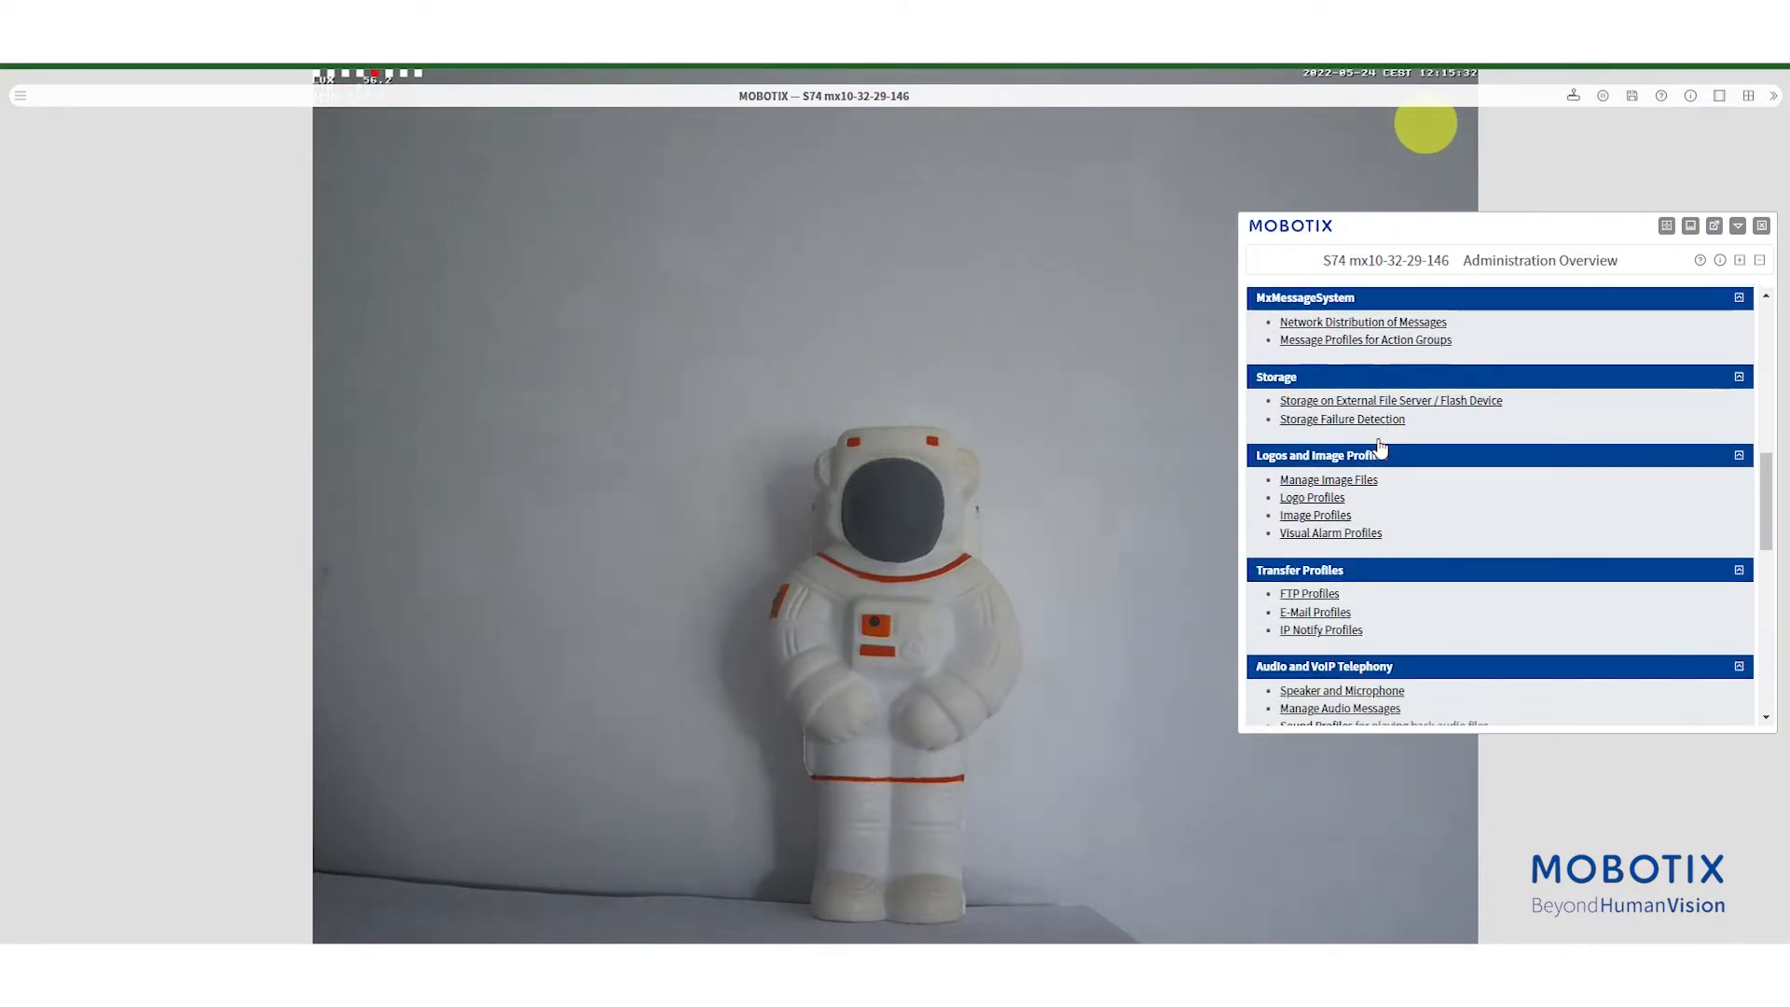
pyautogui.scroll(-3)
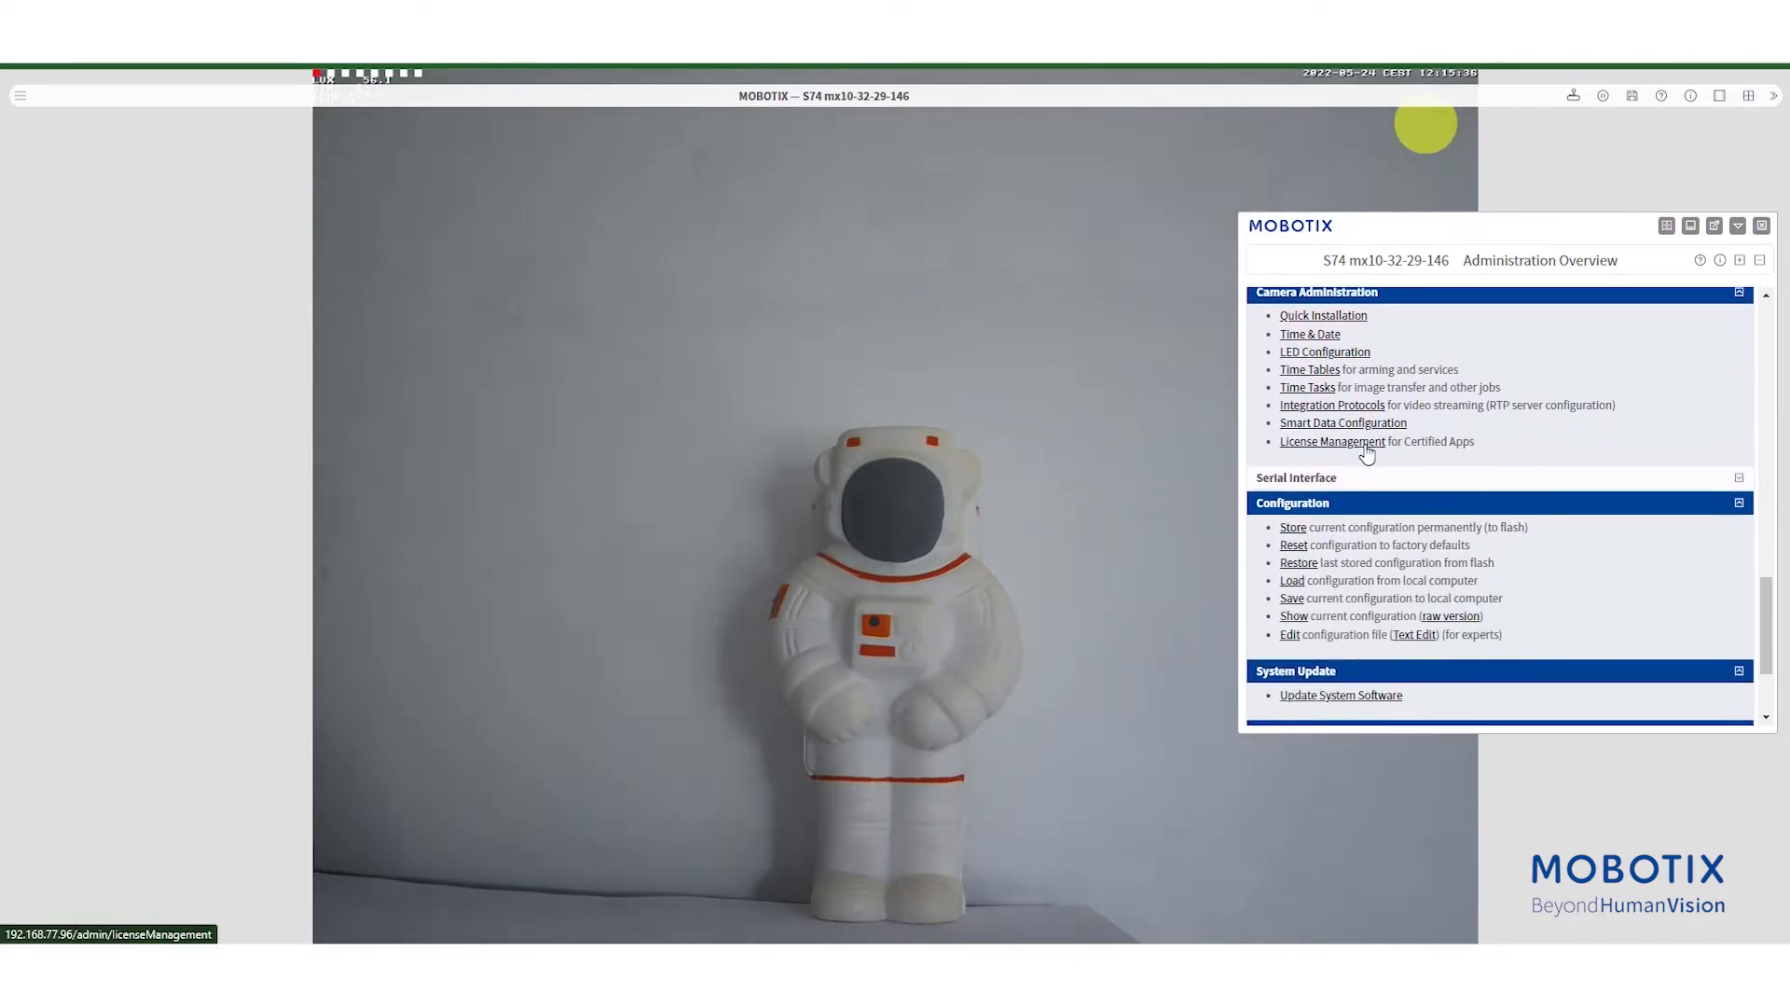
# - Open License Management, enter the activation ID, and cancel the response-file dialog
pyautogui.click(1331, 442)
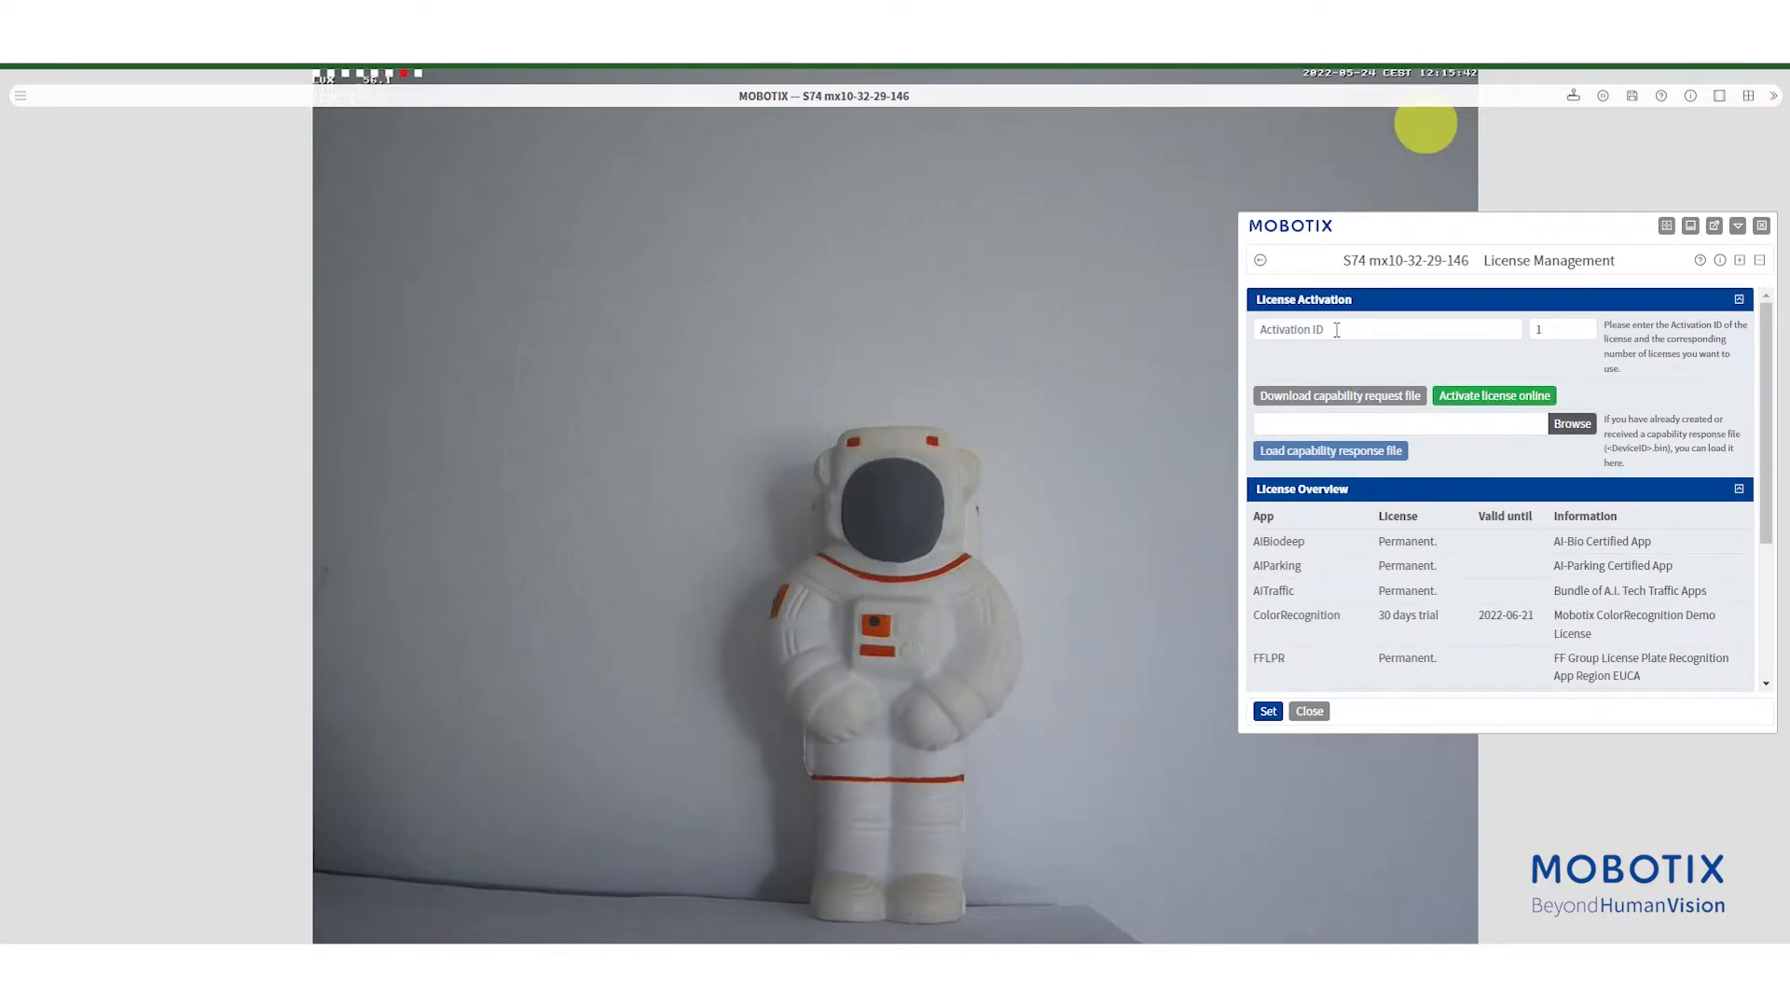
pyautogui.click(1387, 329)
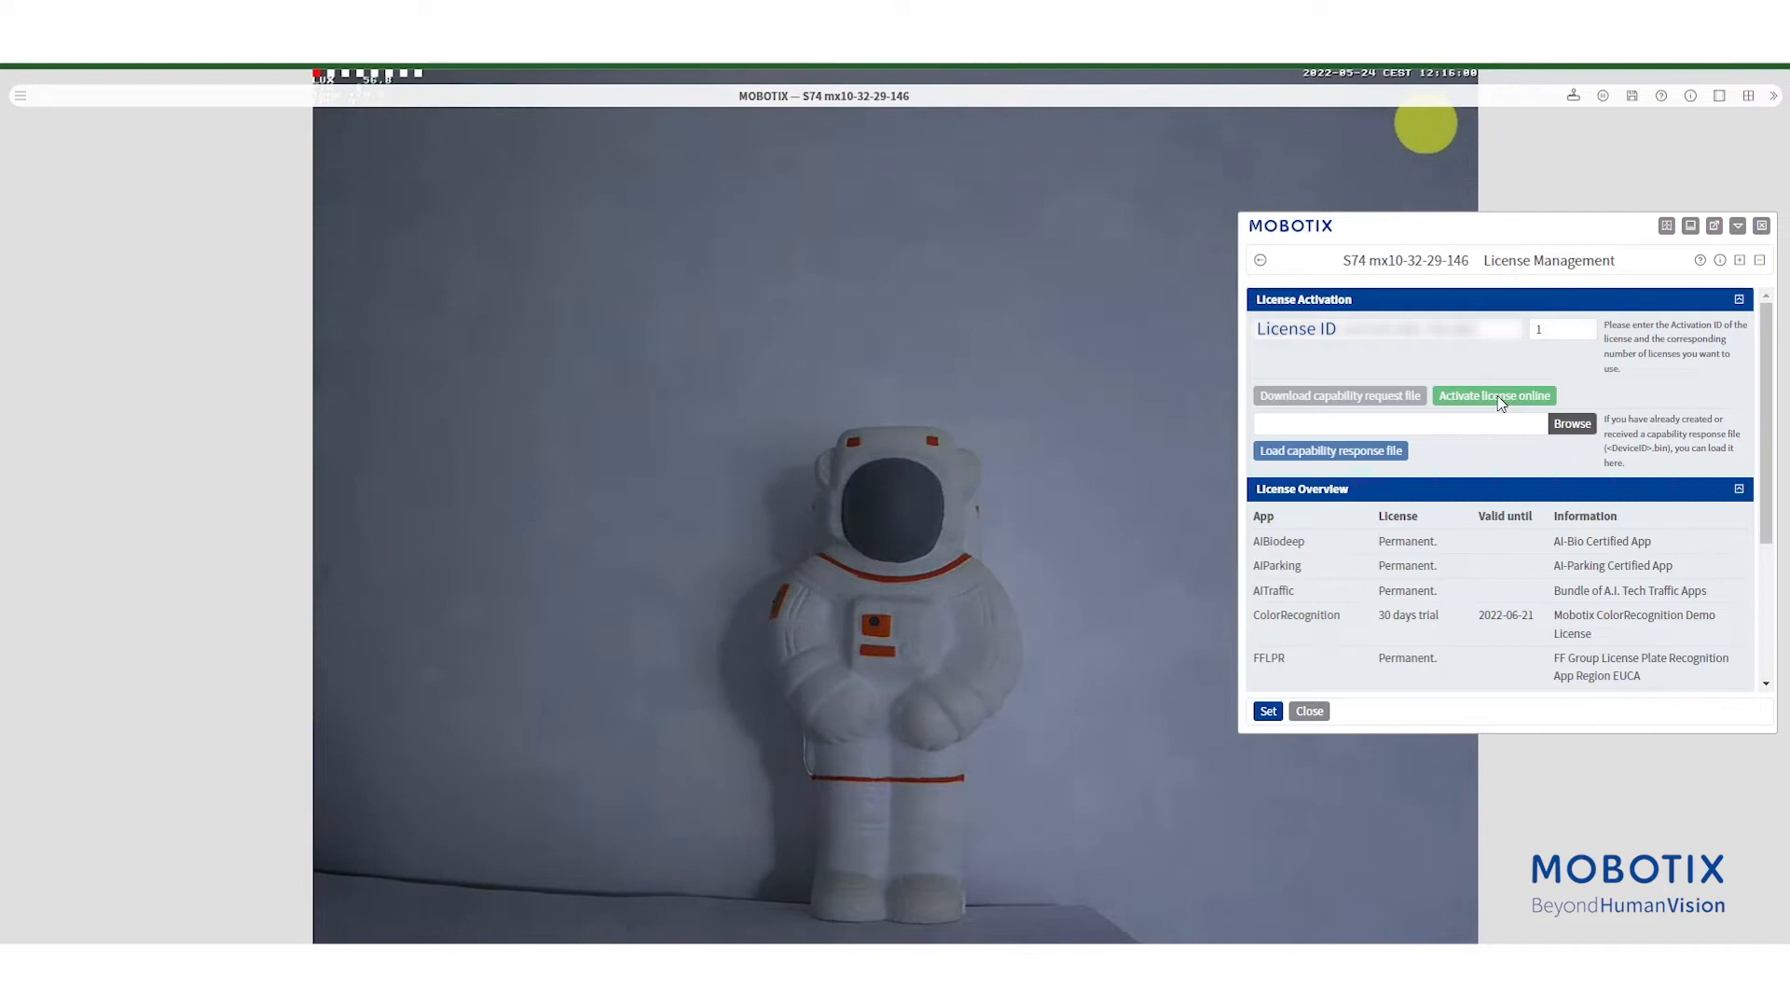
pyautogui.moveTo(1562, 439)
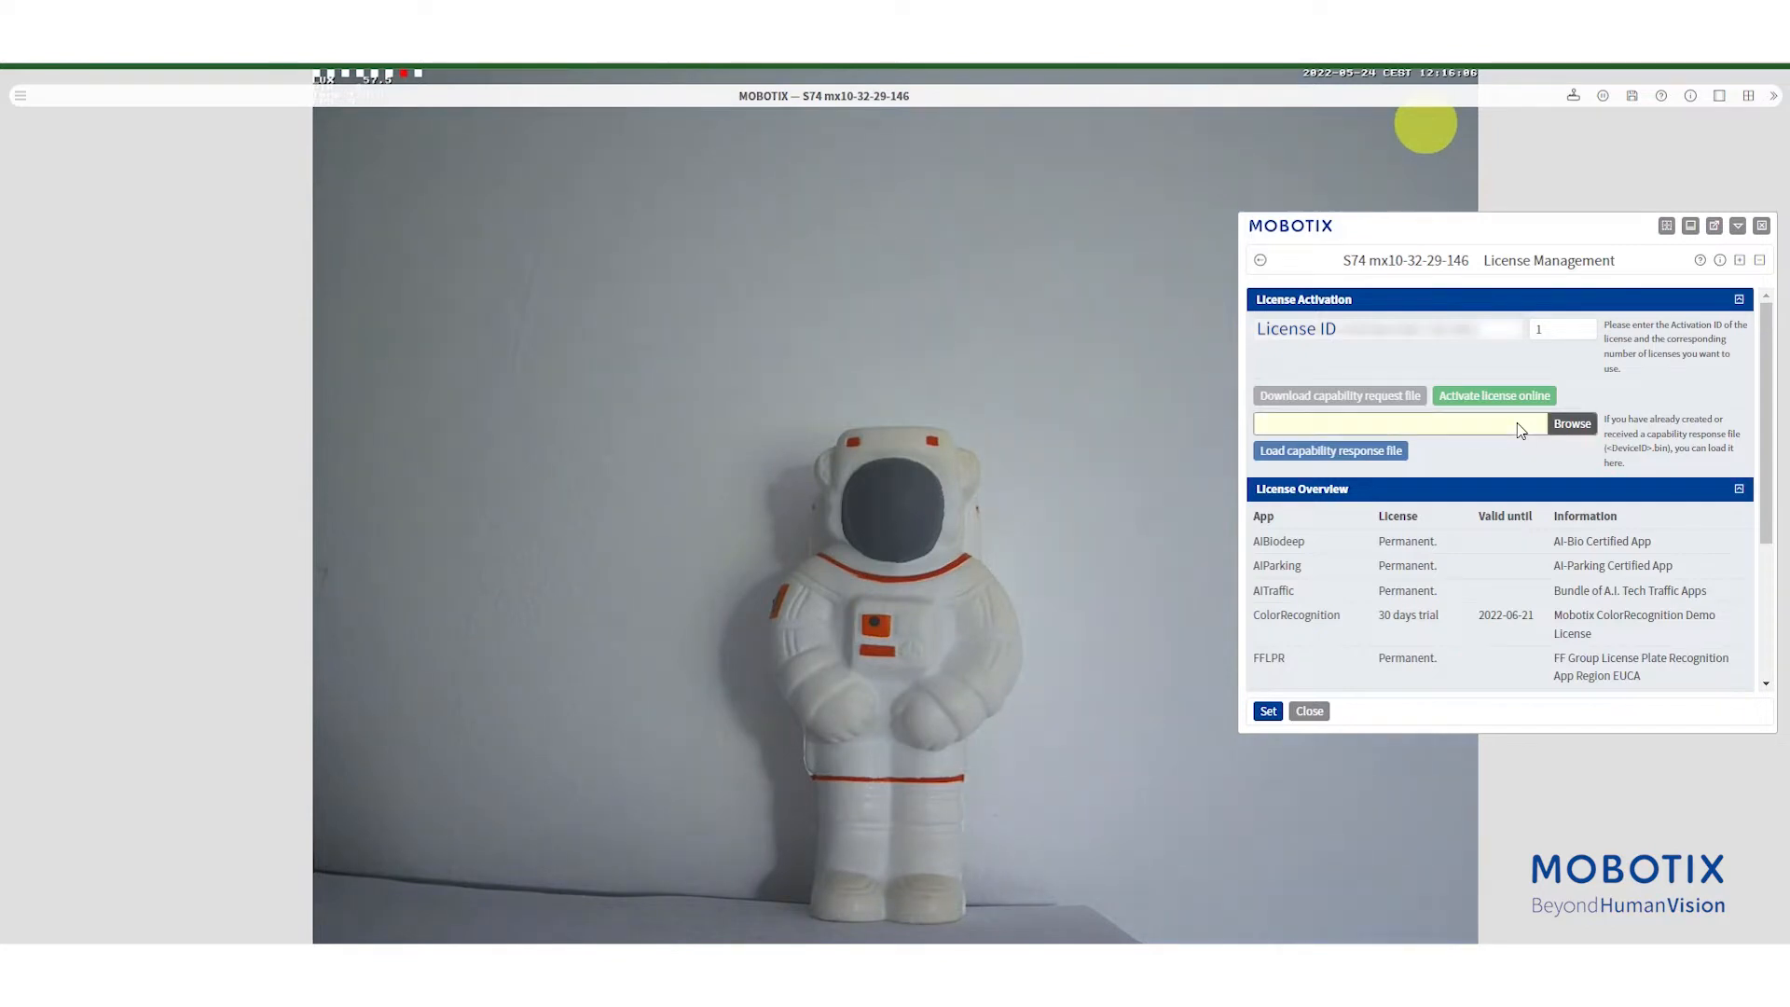
pyautogui.click(1570, 423)
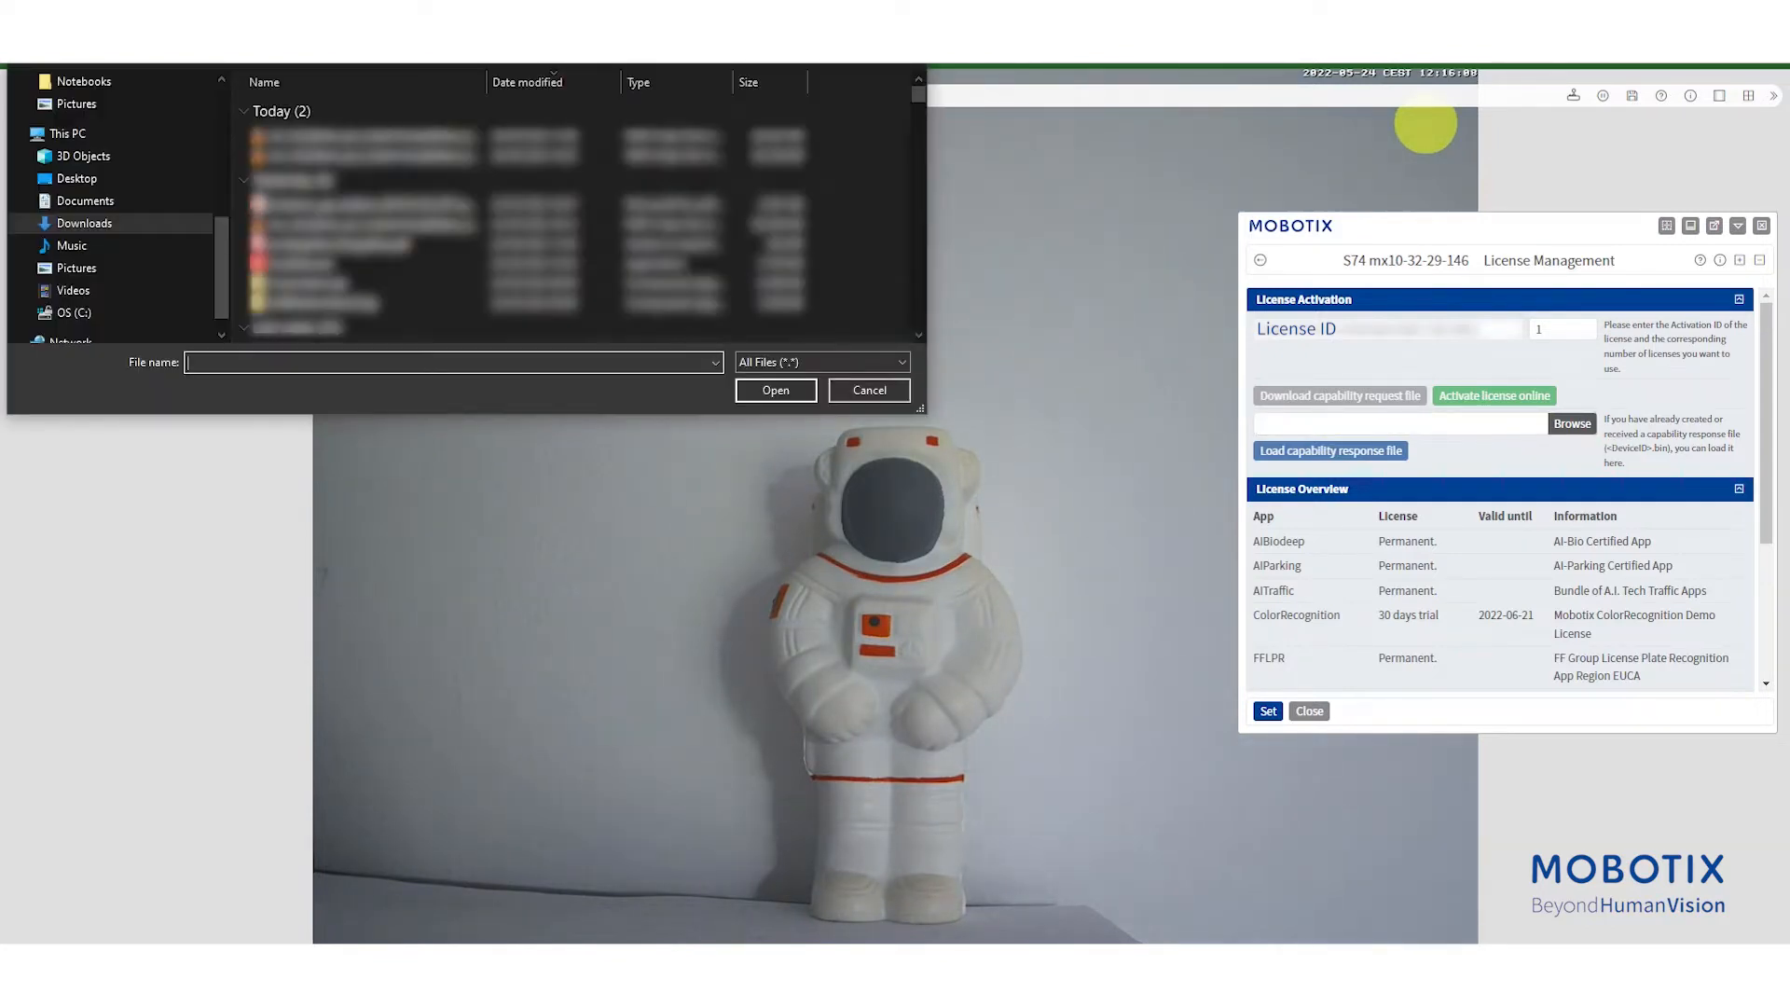
pyautogui.click(868, 389)
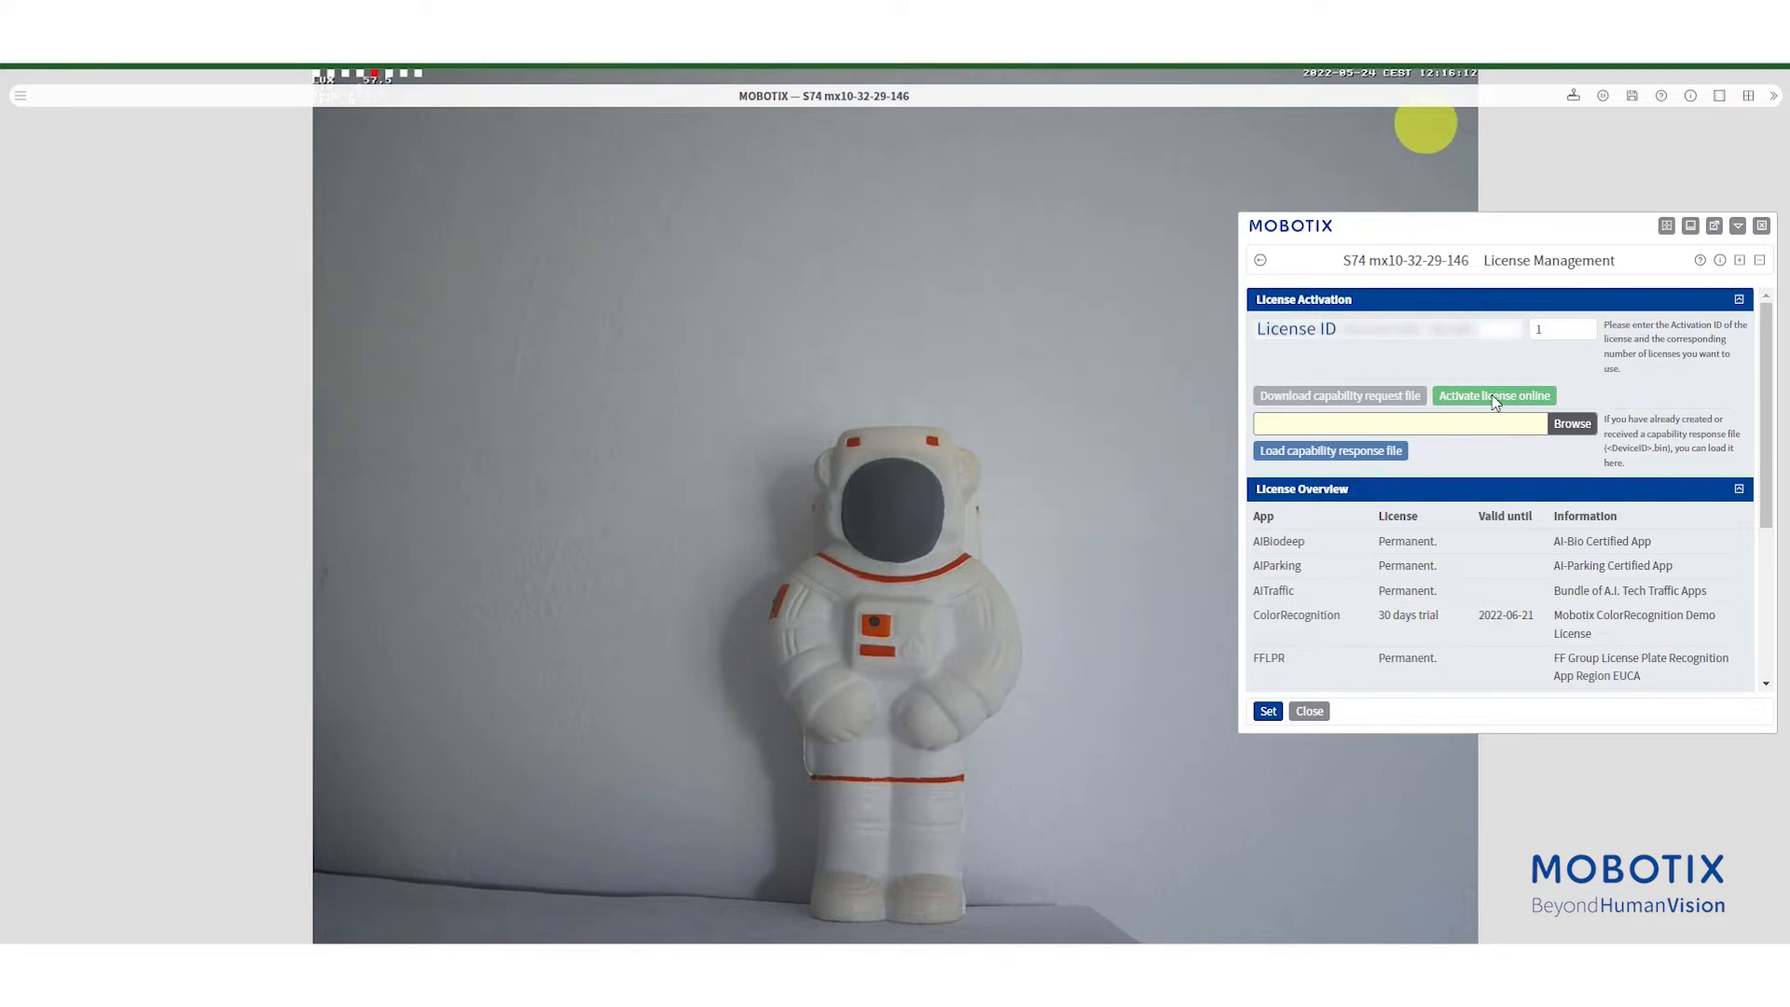
pyautogui.scroll(-3)
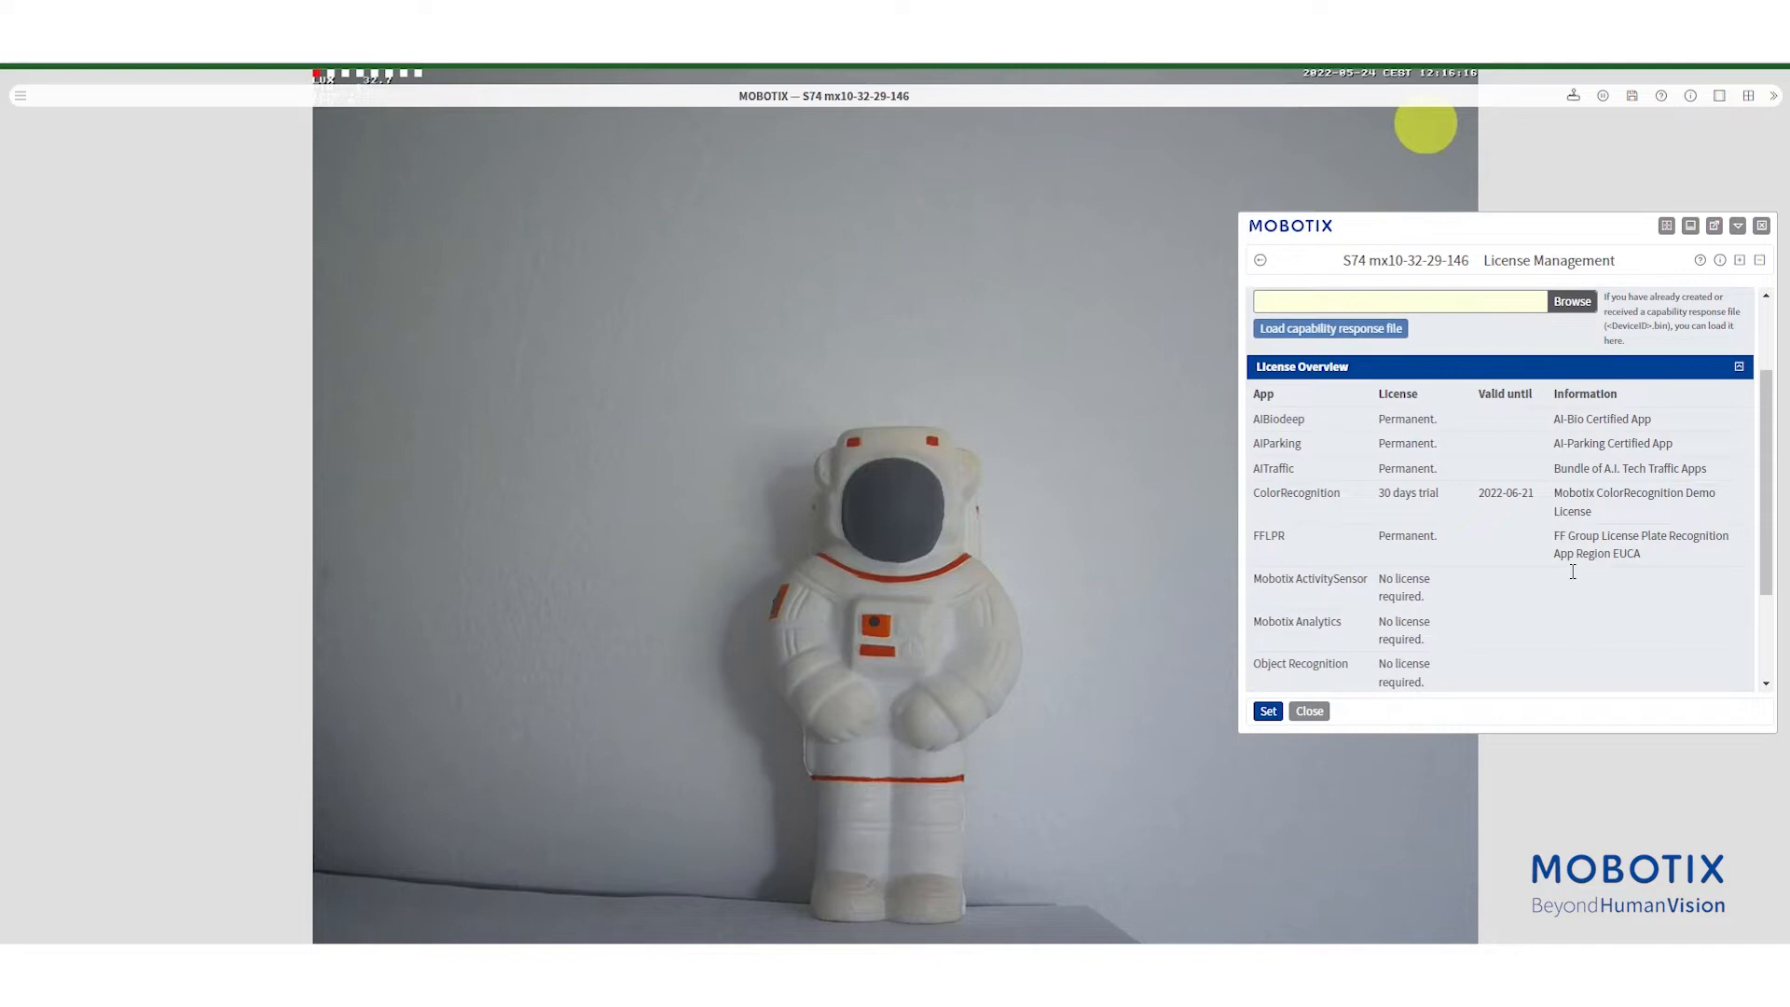
pyautogui.scroll(-3)
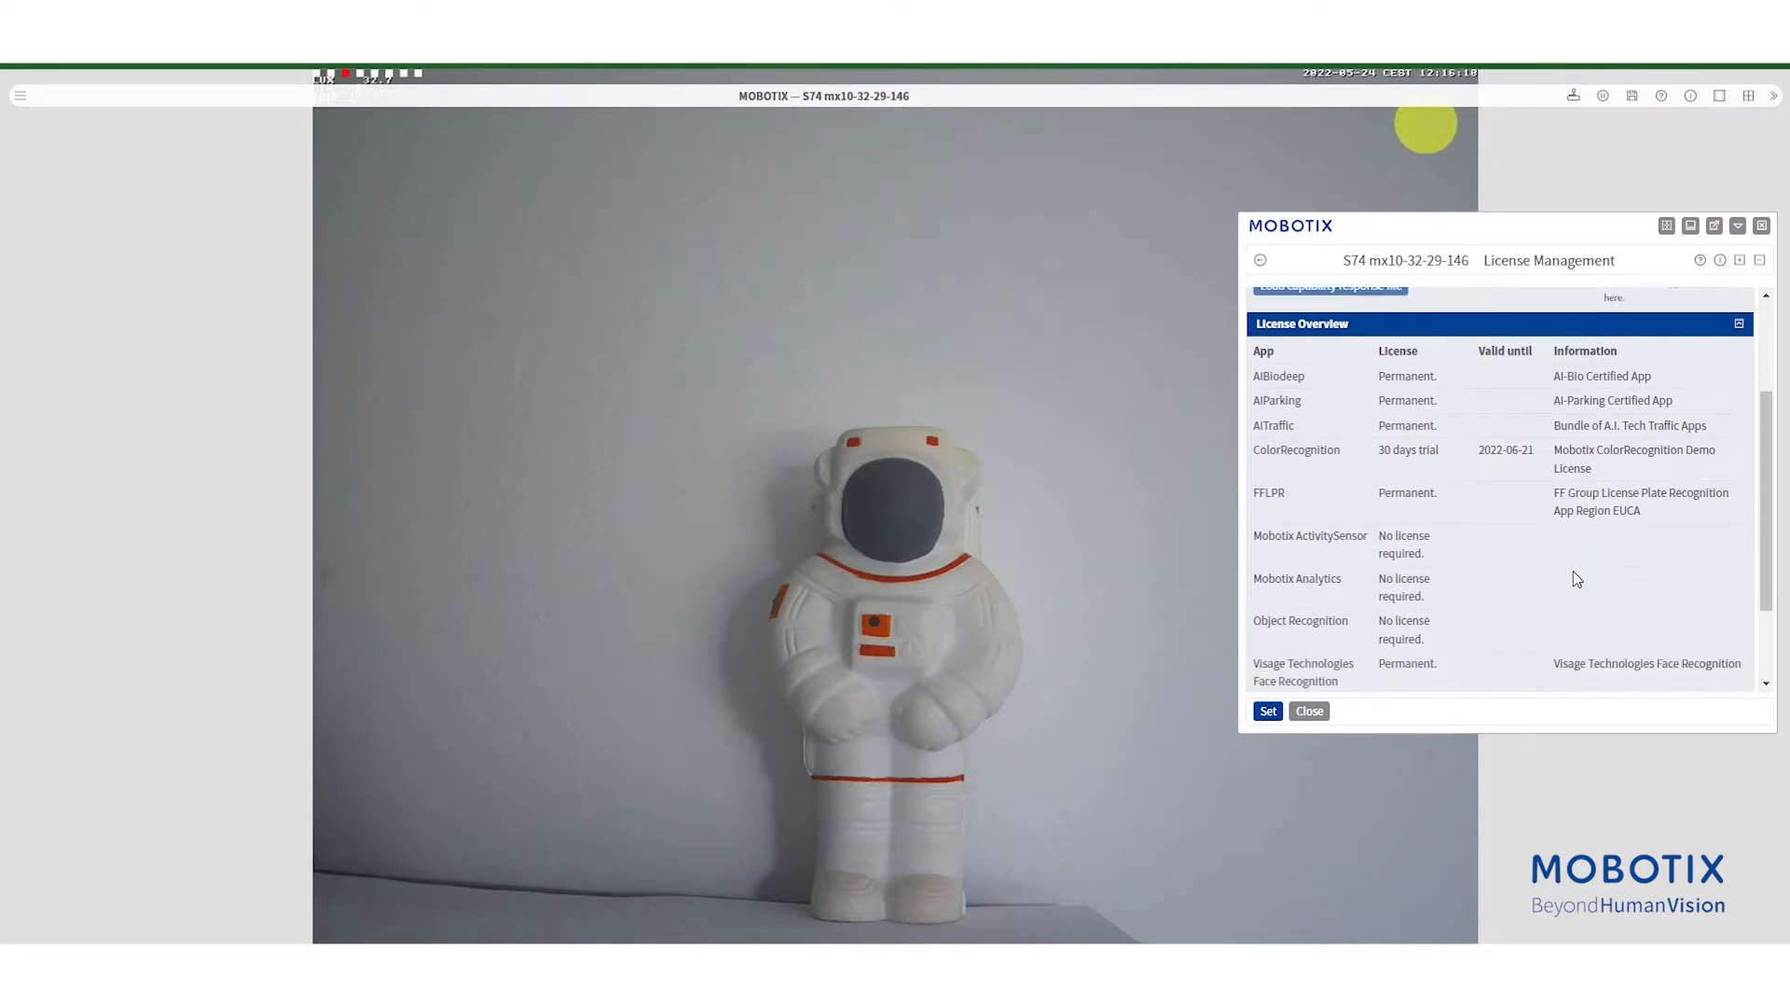
pyautogui.scroll(-3)
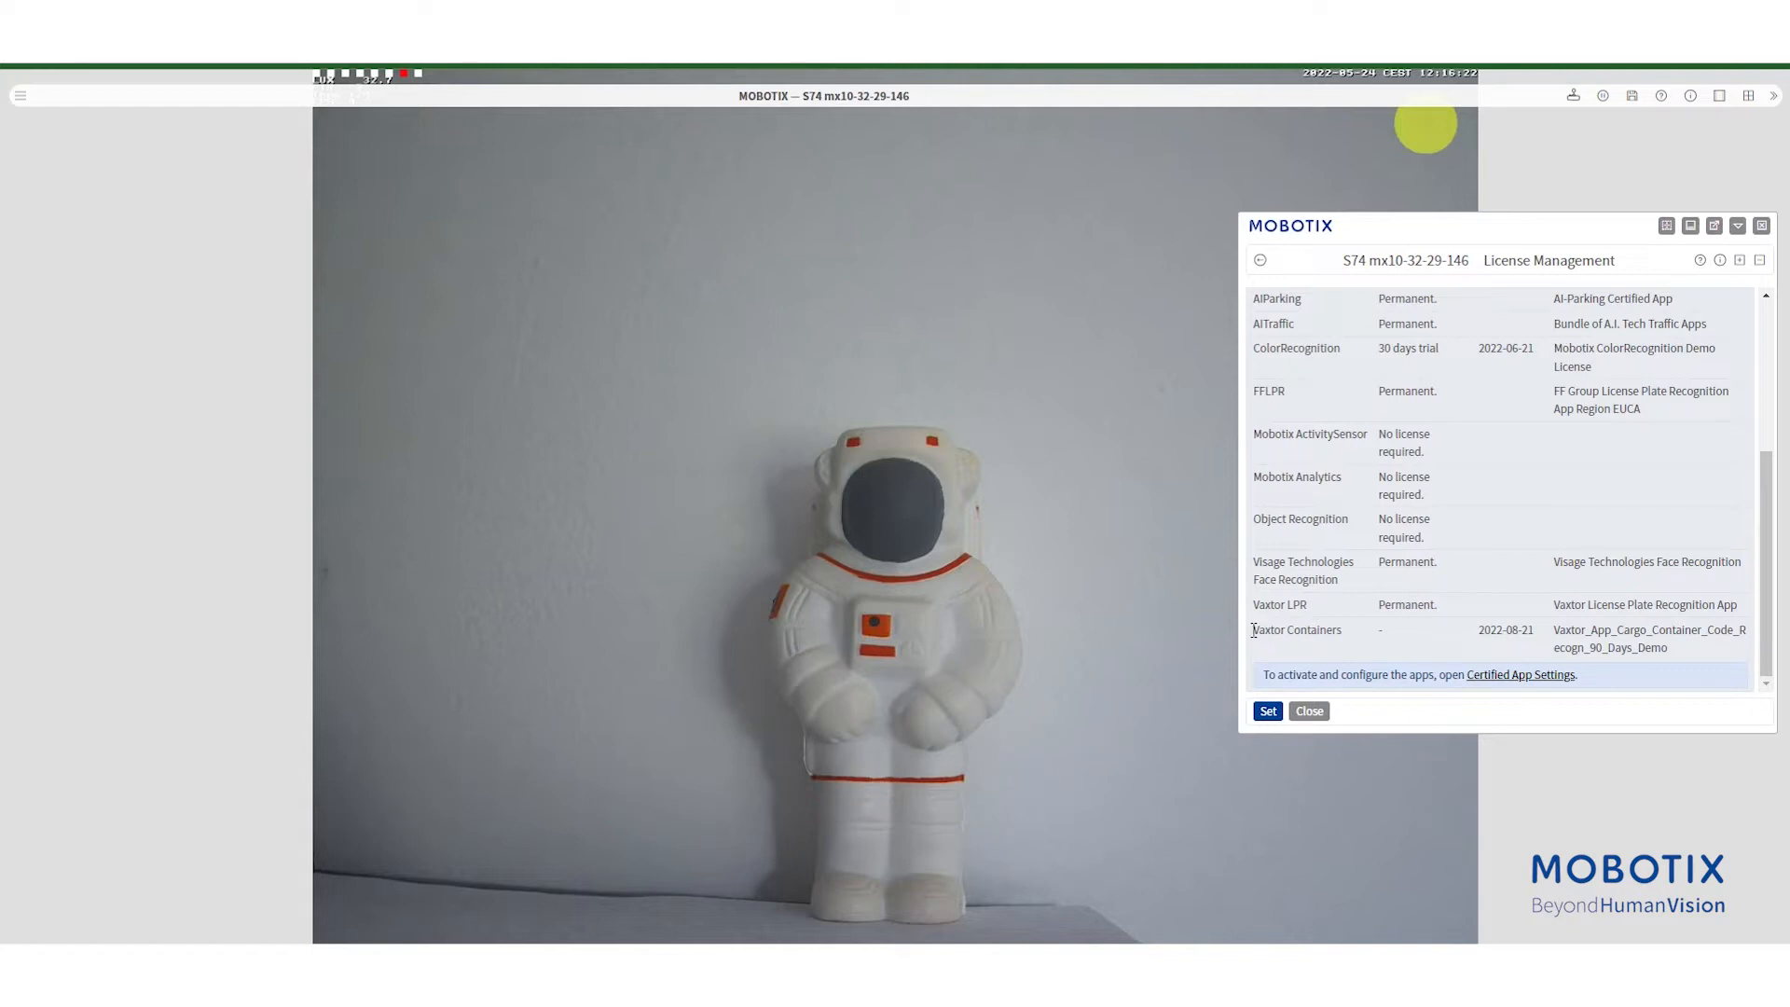
pyautogui.scroll(3)
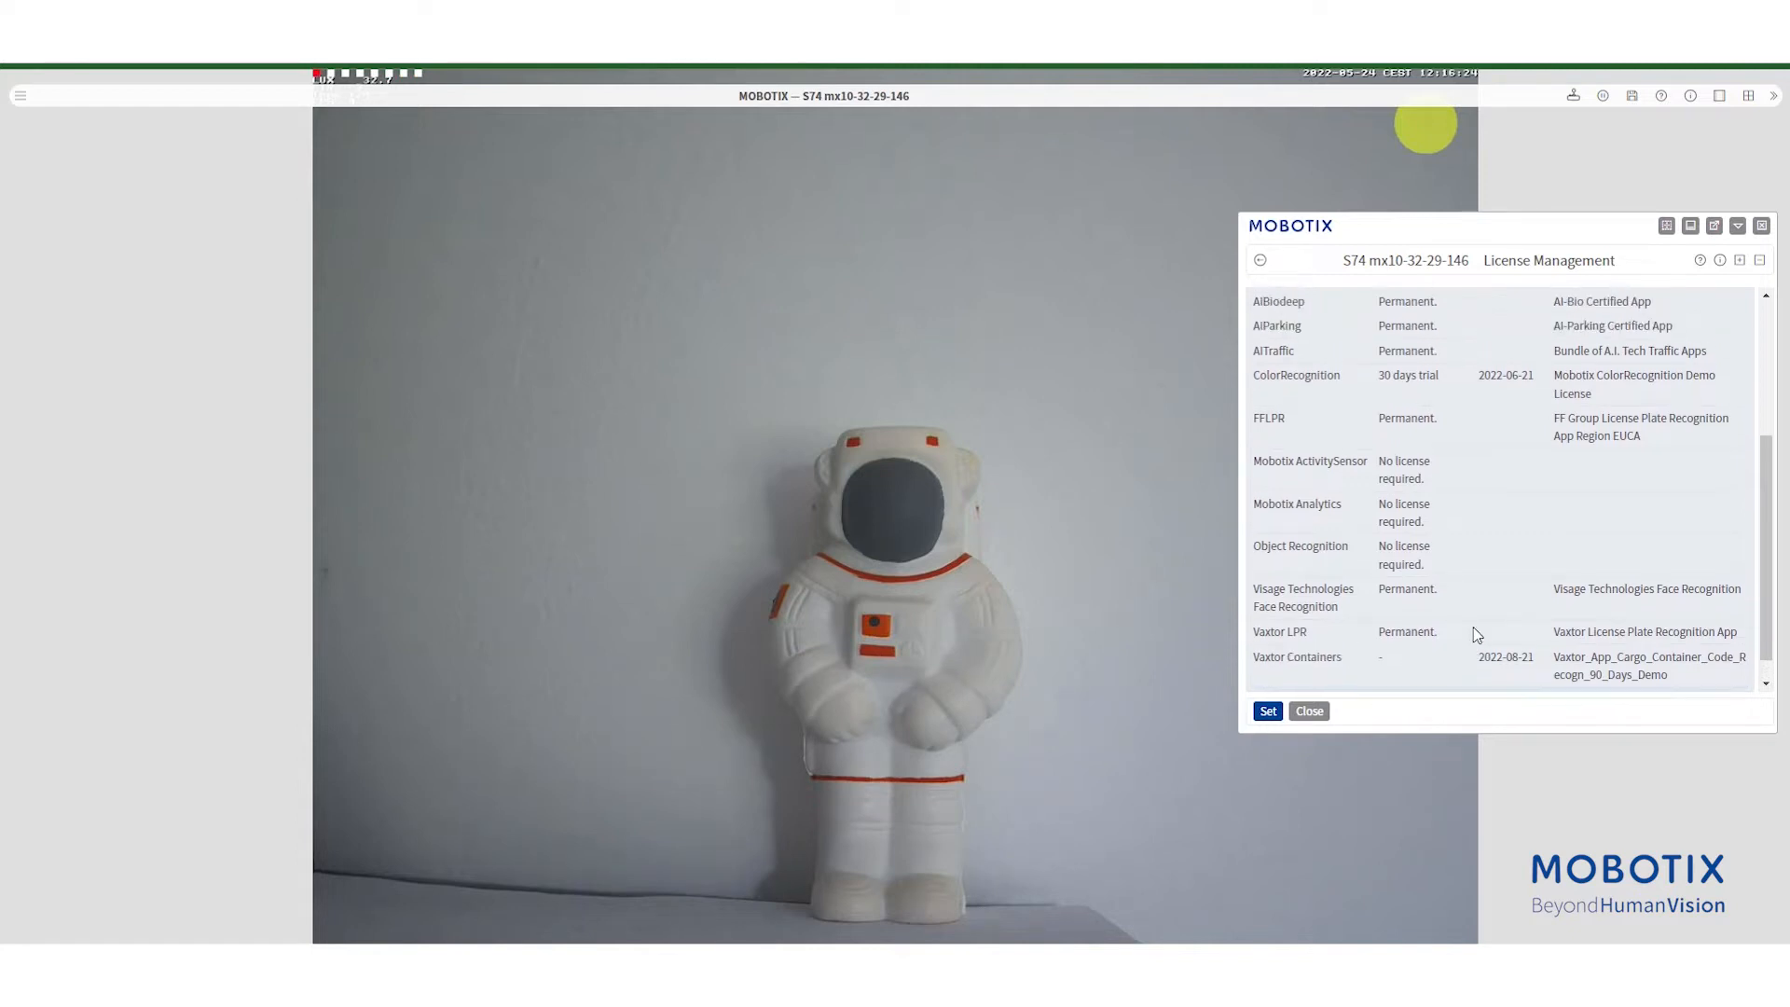
pyautogui.click(1267, 710)
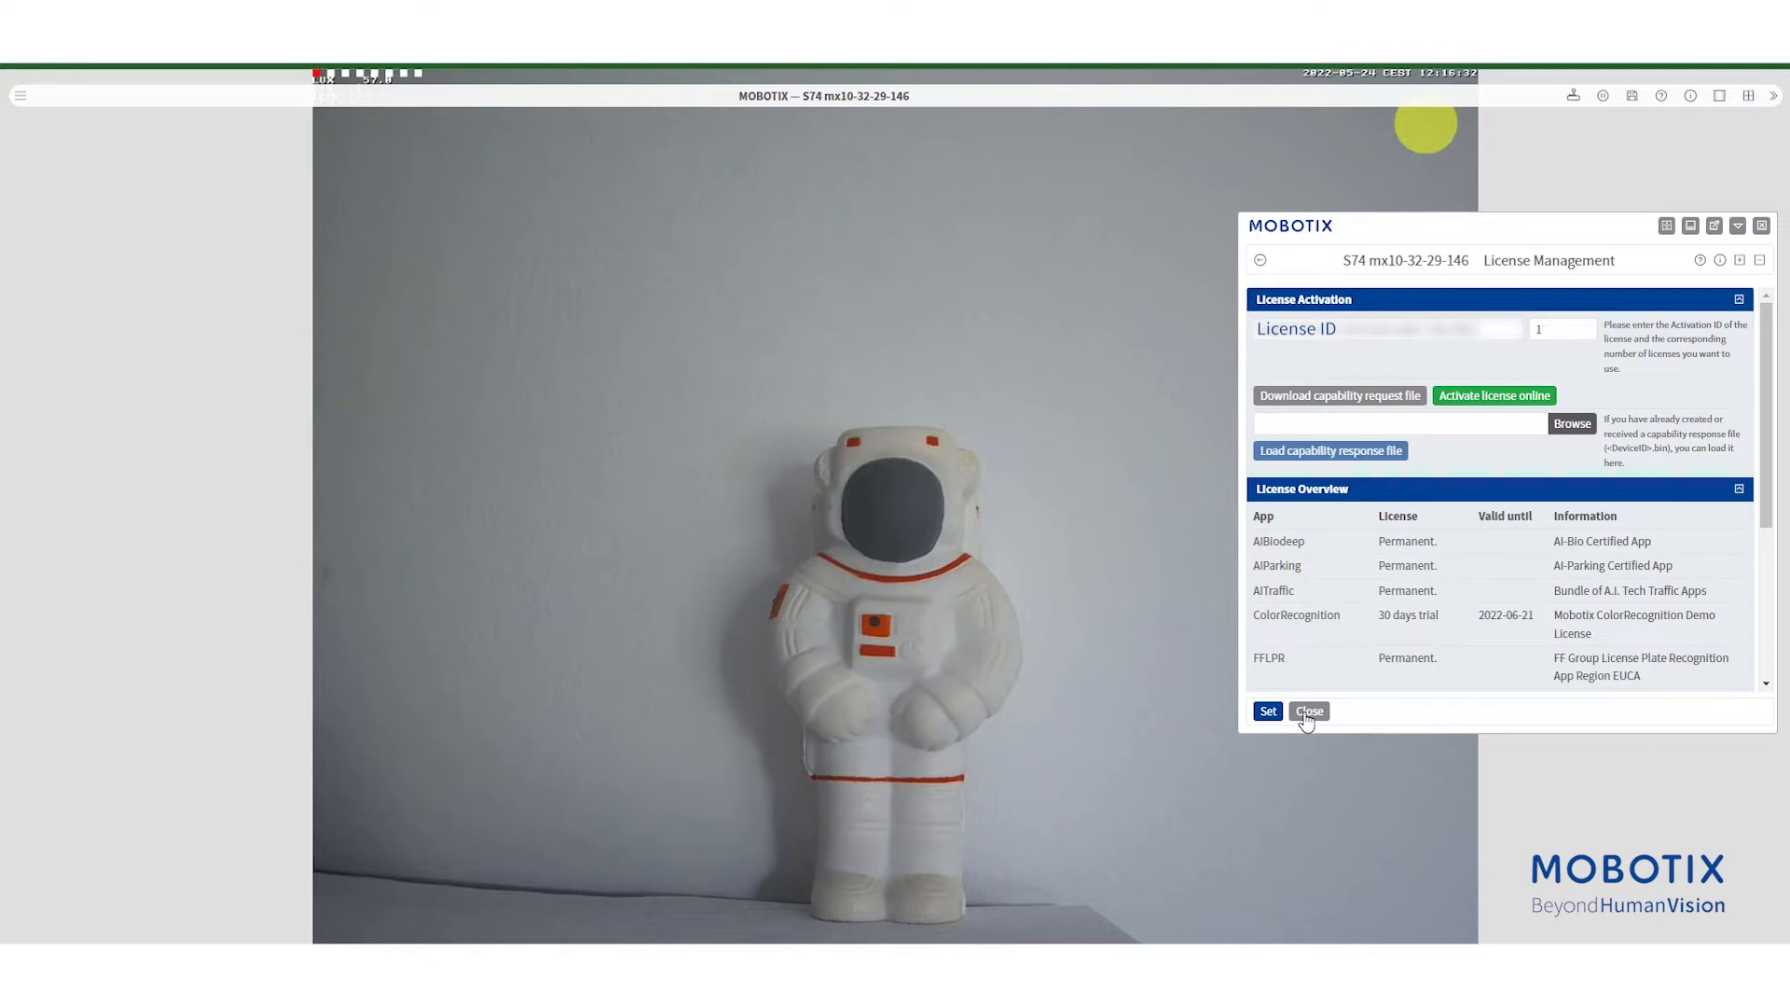
# - Close web License Management and open Camera App Licenses in MxManagementCenter
pyautogui.click(1309, 712)
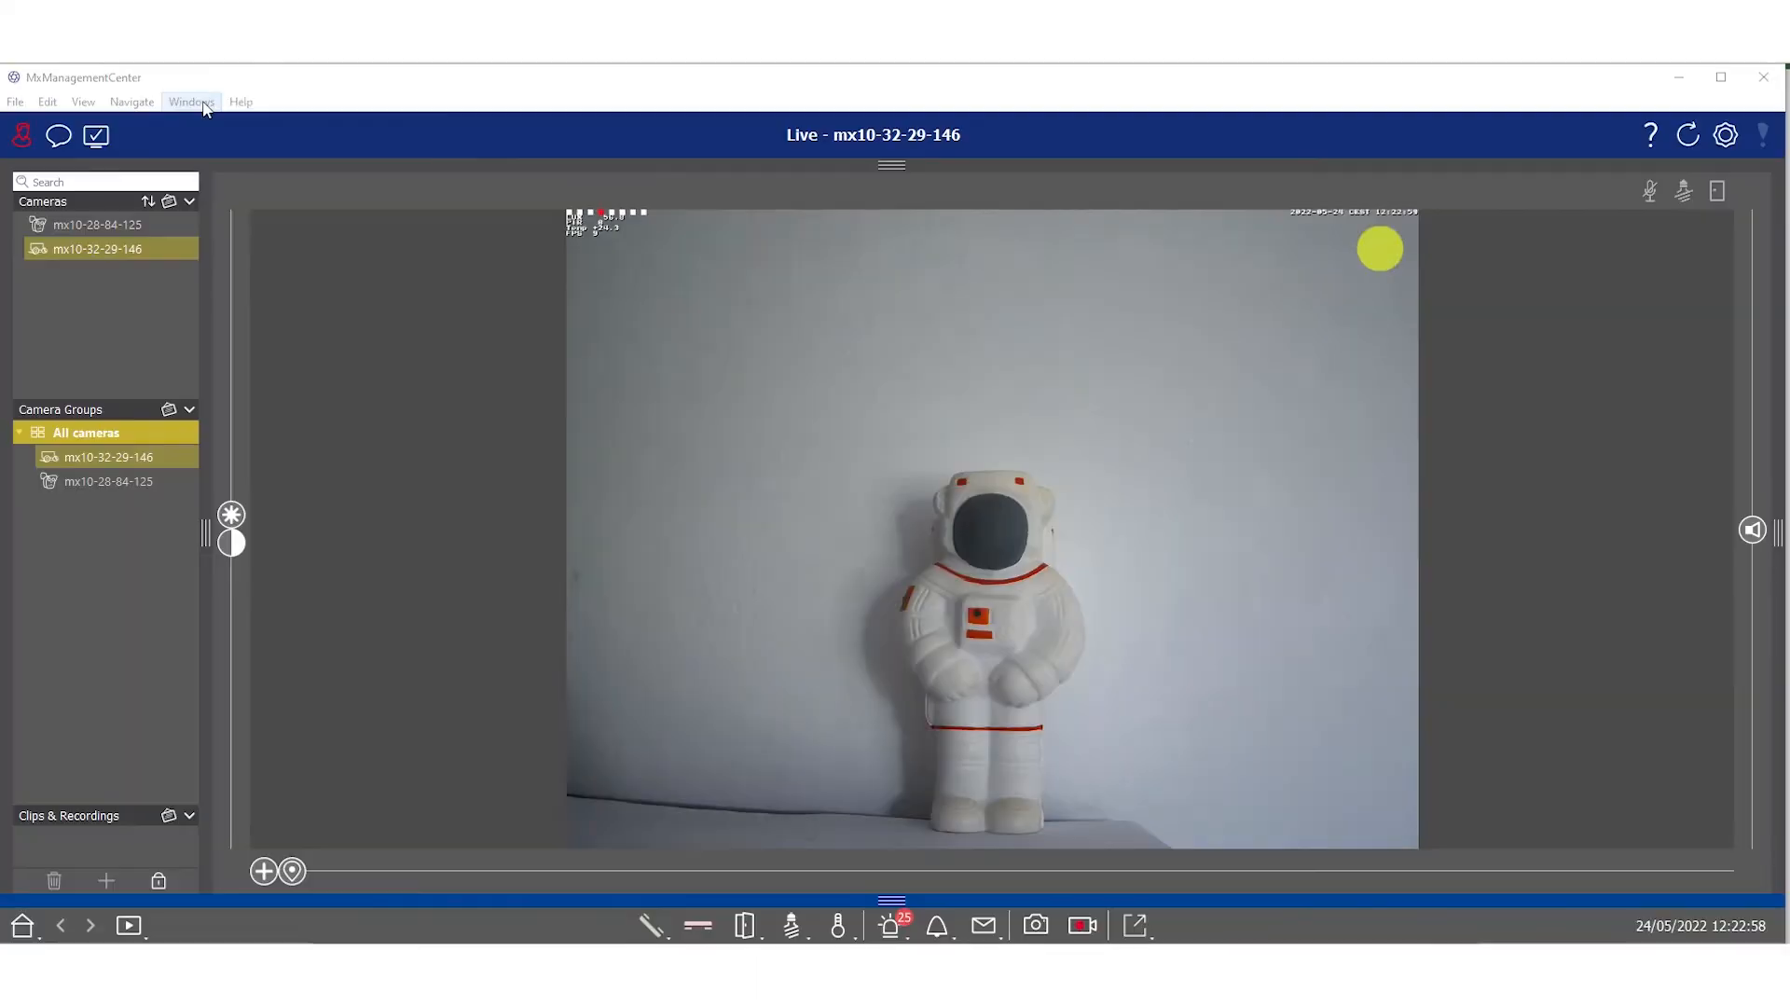
pyautogui.click(190, 102)
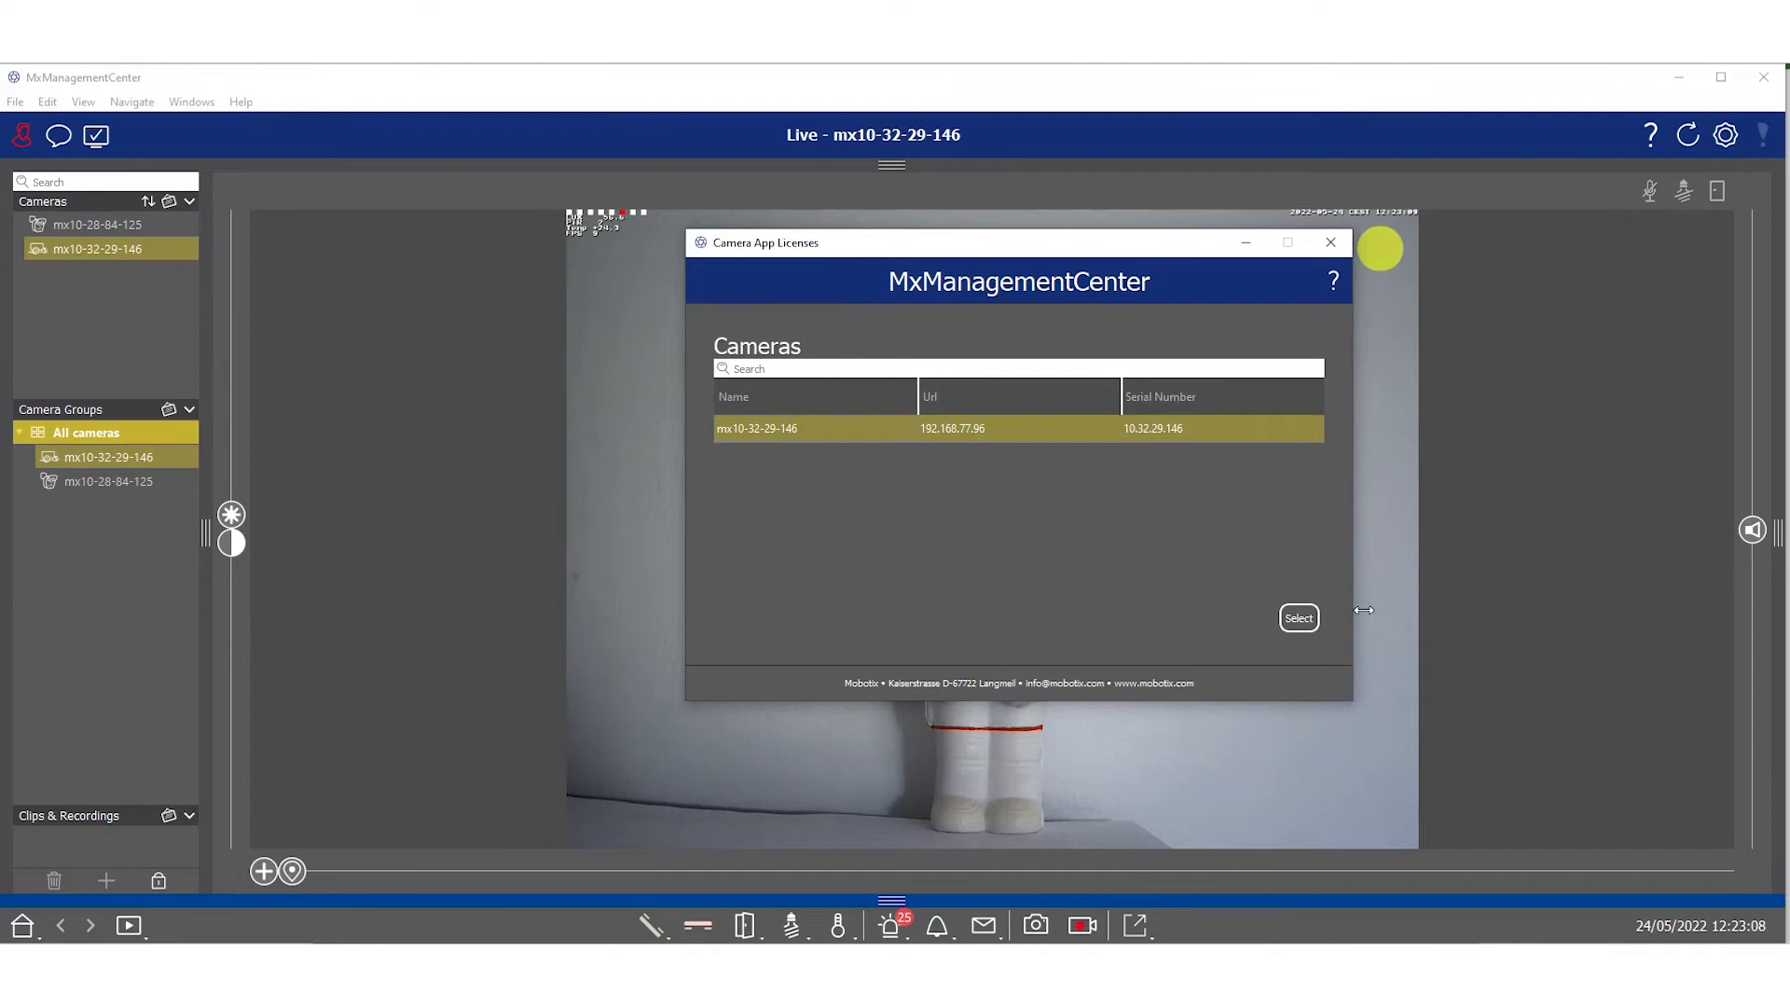
# - Select camera mx10-32-29-146 and scroll through its app license status list
pyautogui.click(1298, 618)
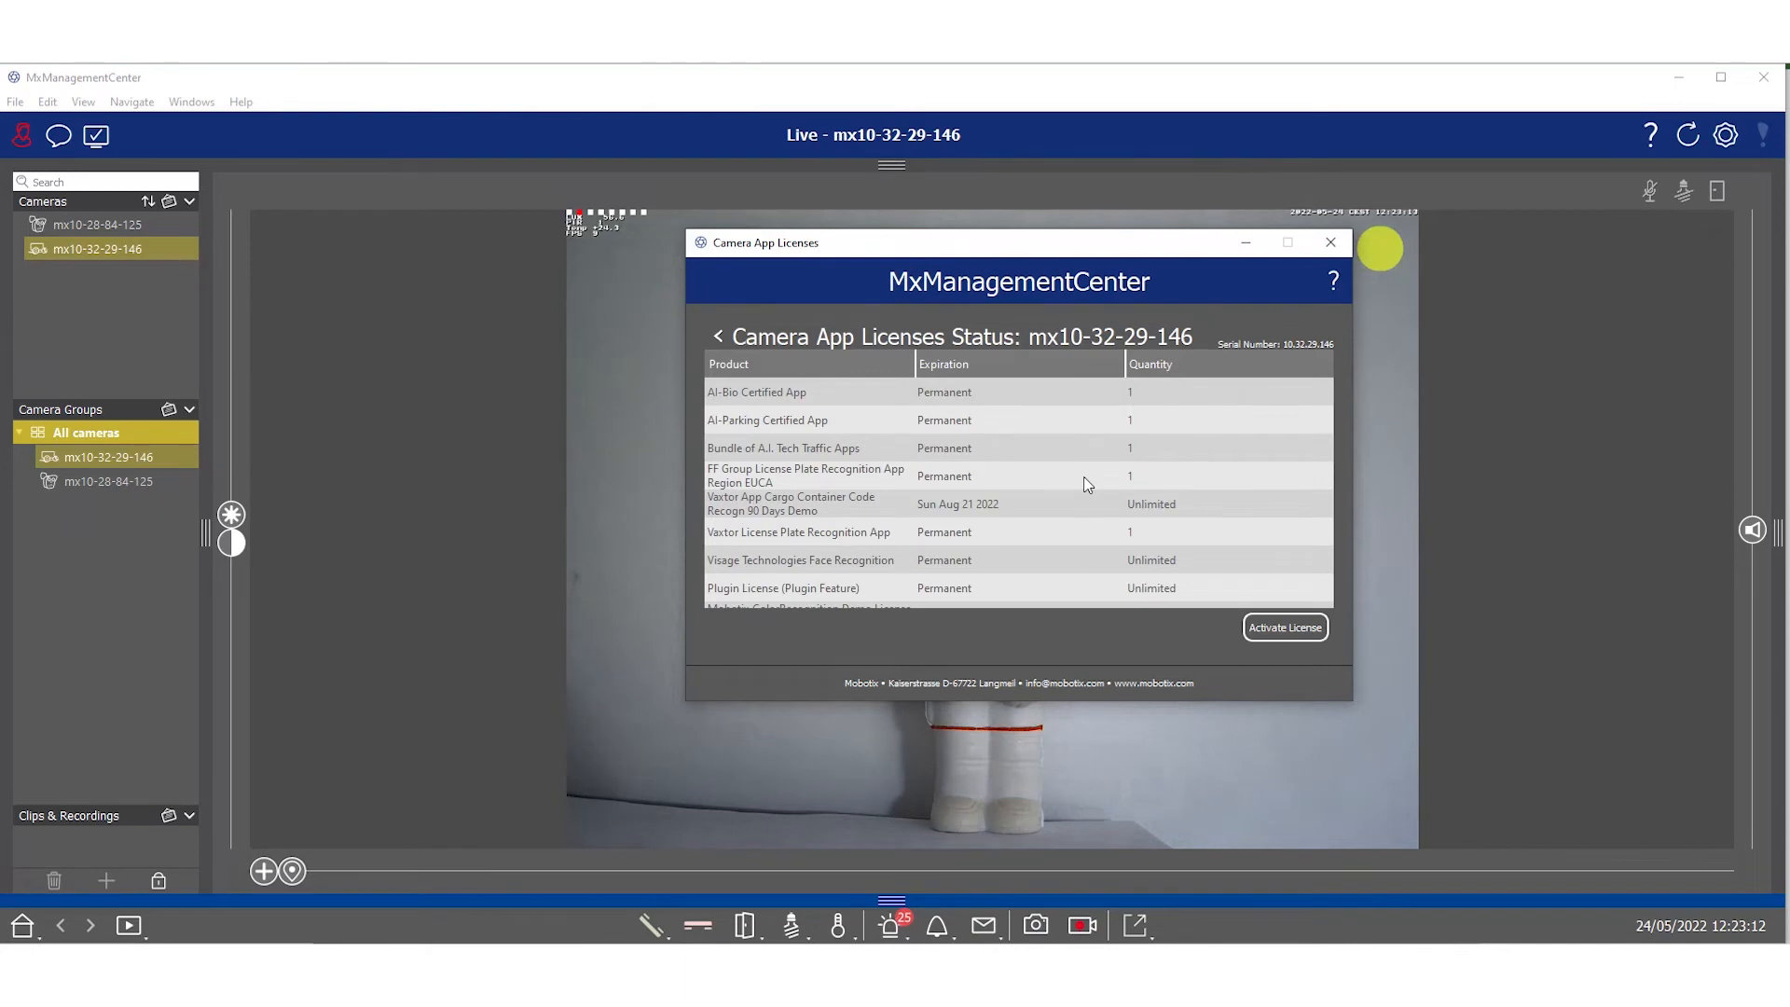
pyautogui.scroll(-3)
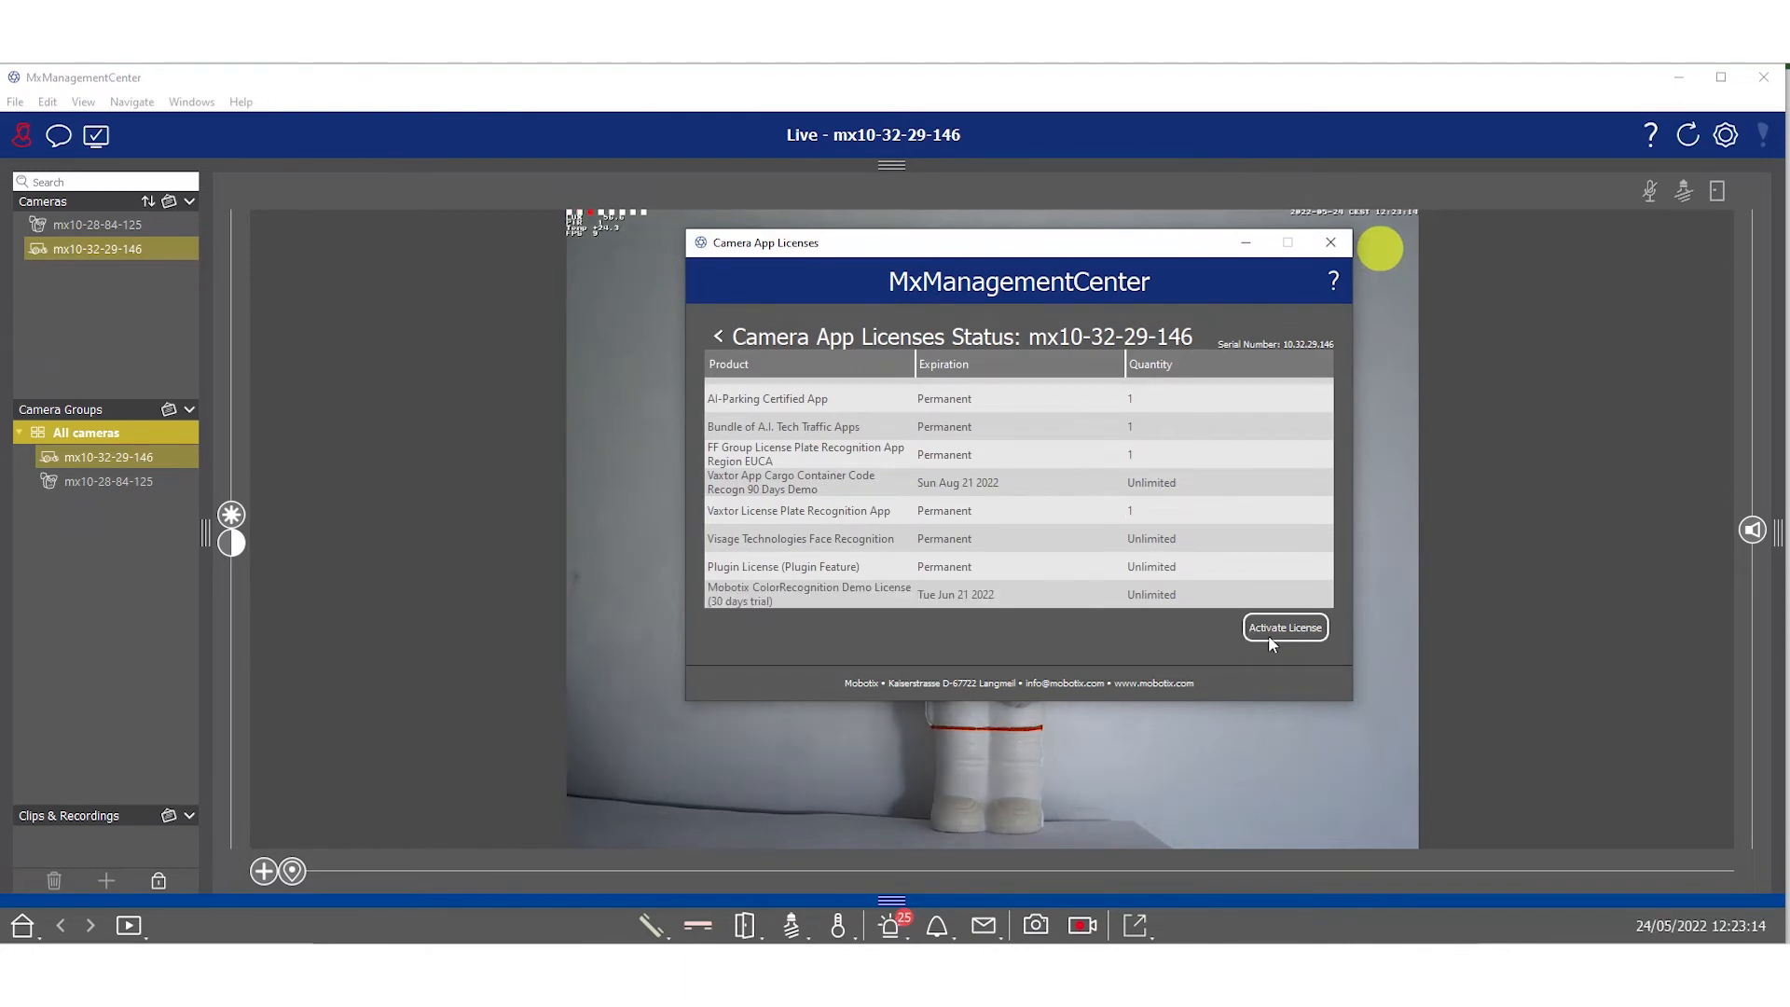
# - Paste the first activation ID under Activate License and add a second ID row
pyautogui.click(1283, 627)
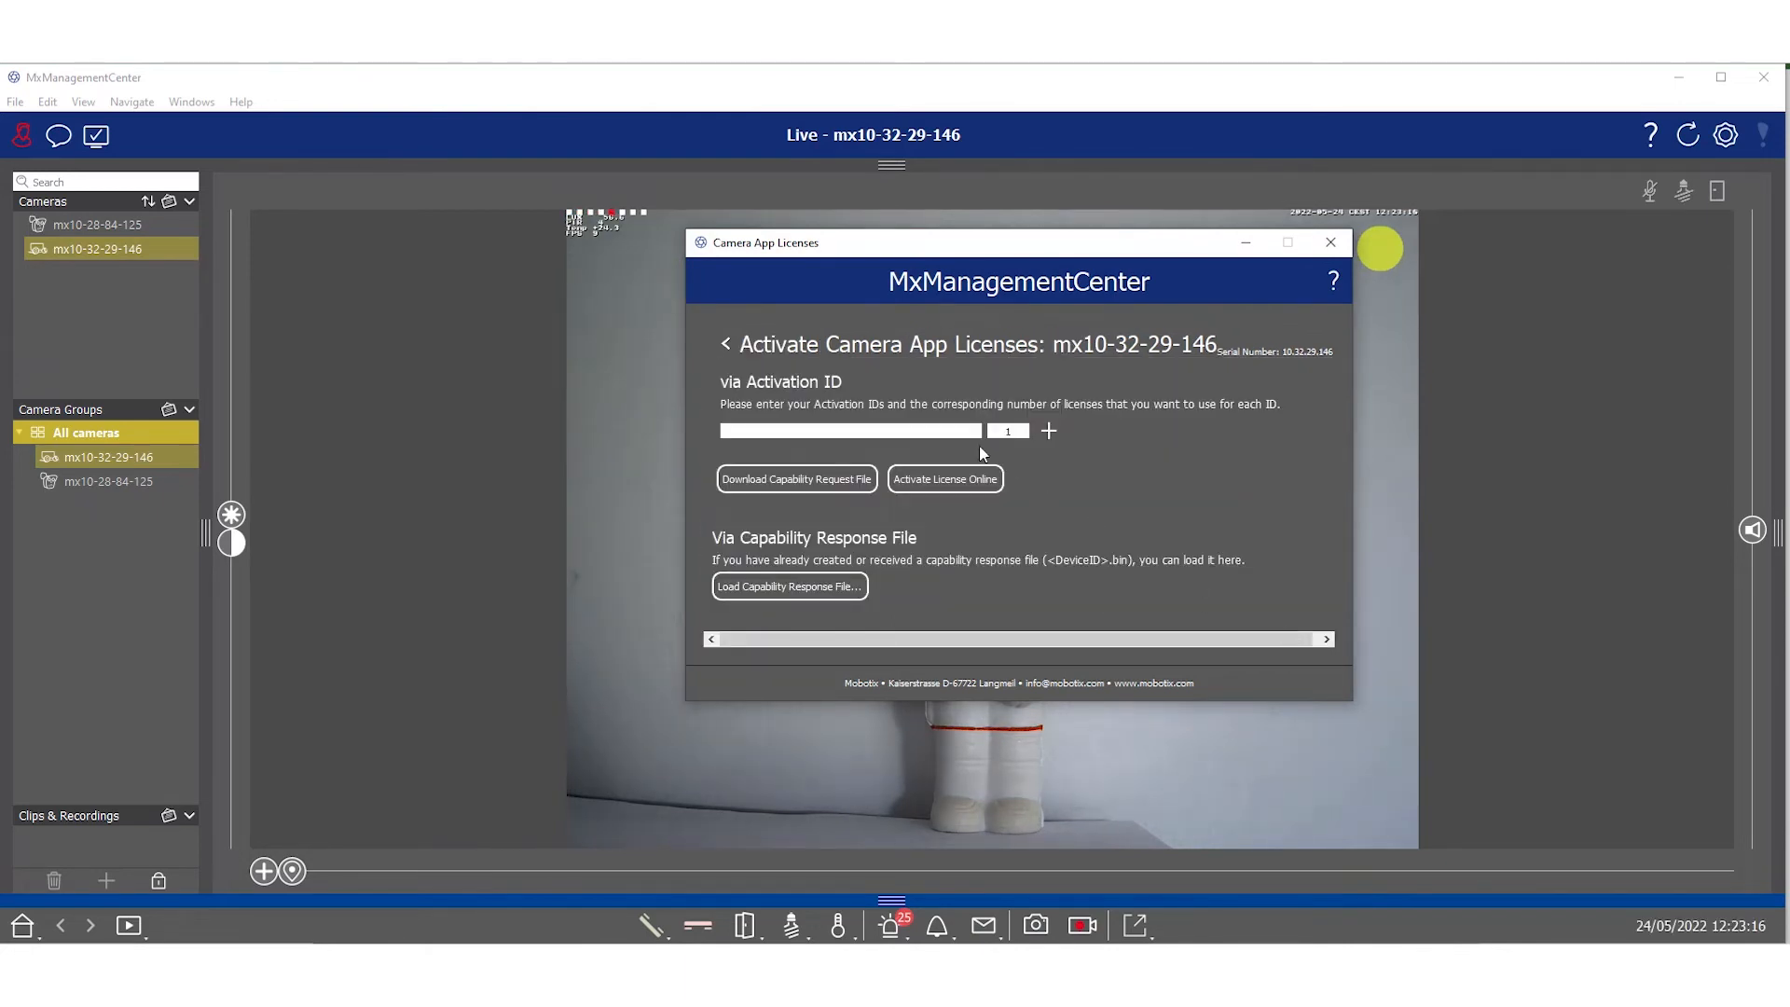
pyautogui.rightClick(850, 431)
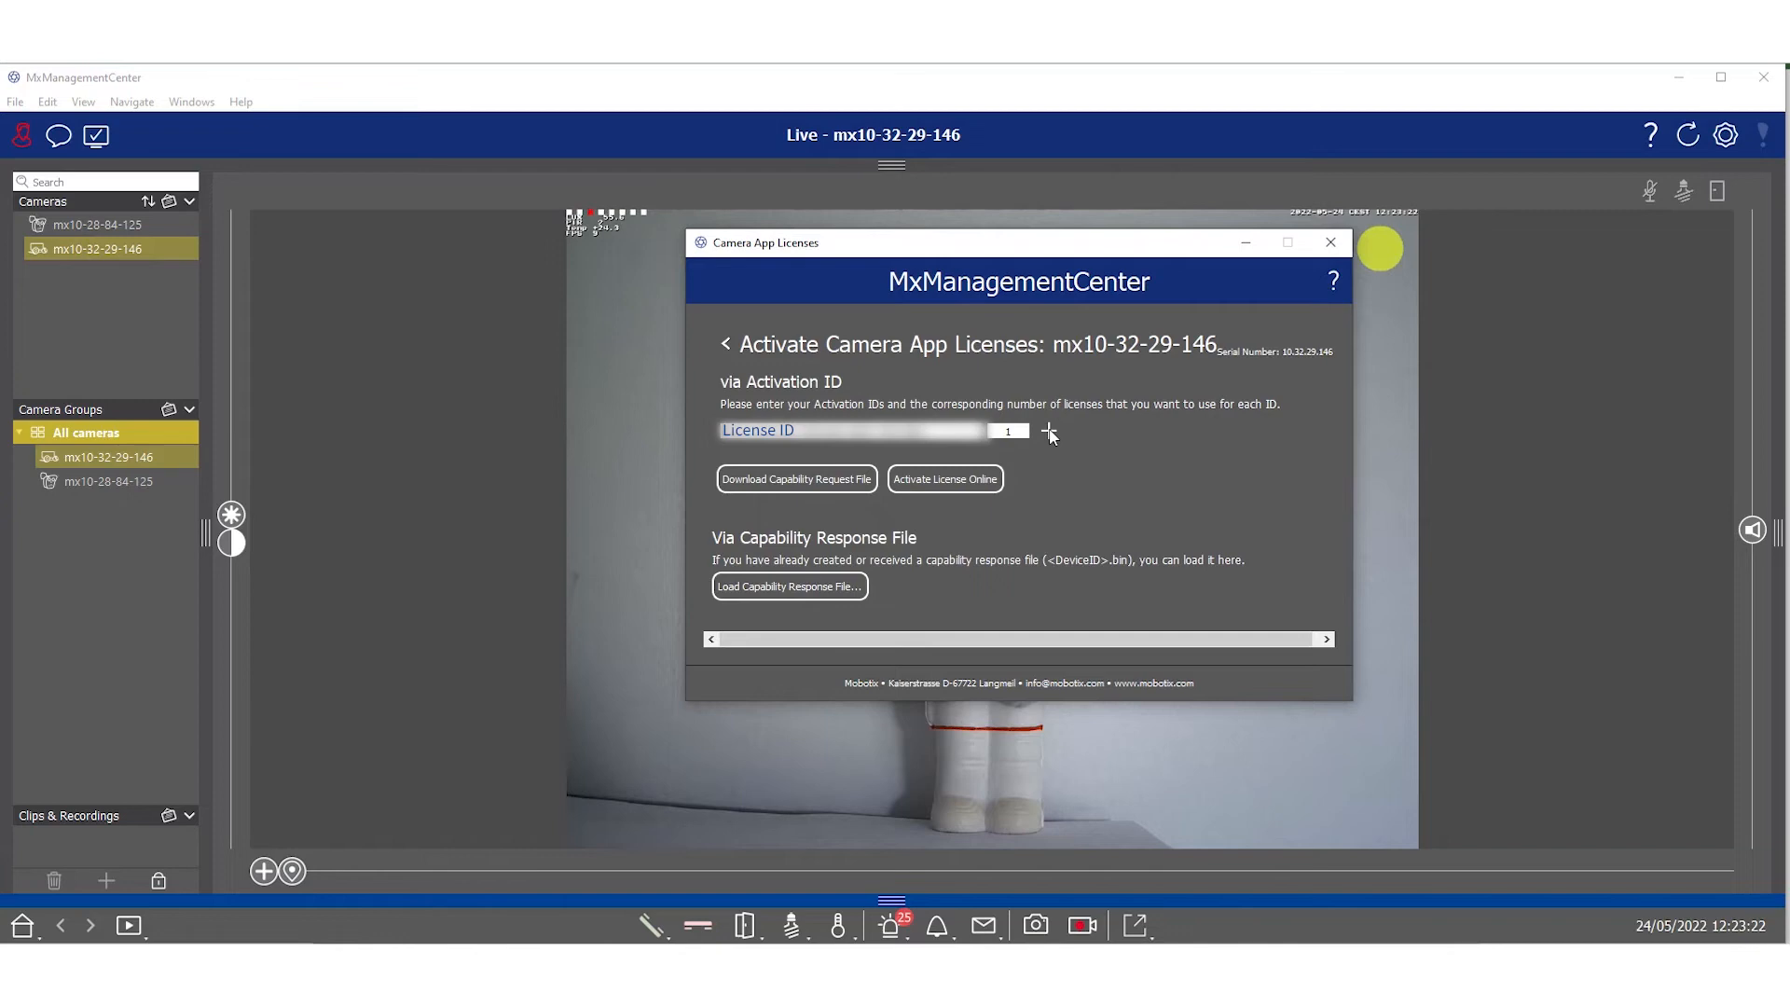
pyautogui.click(1047, 434)
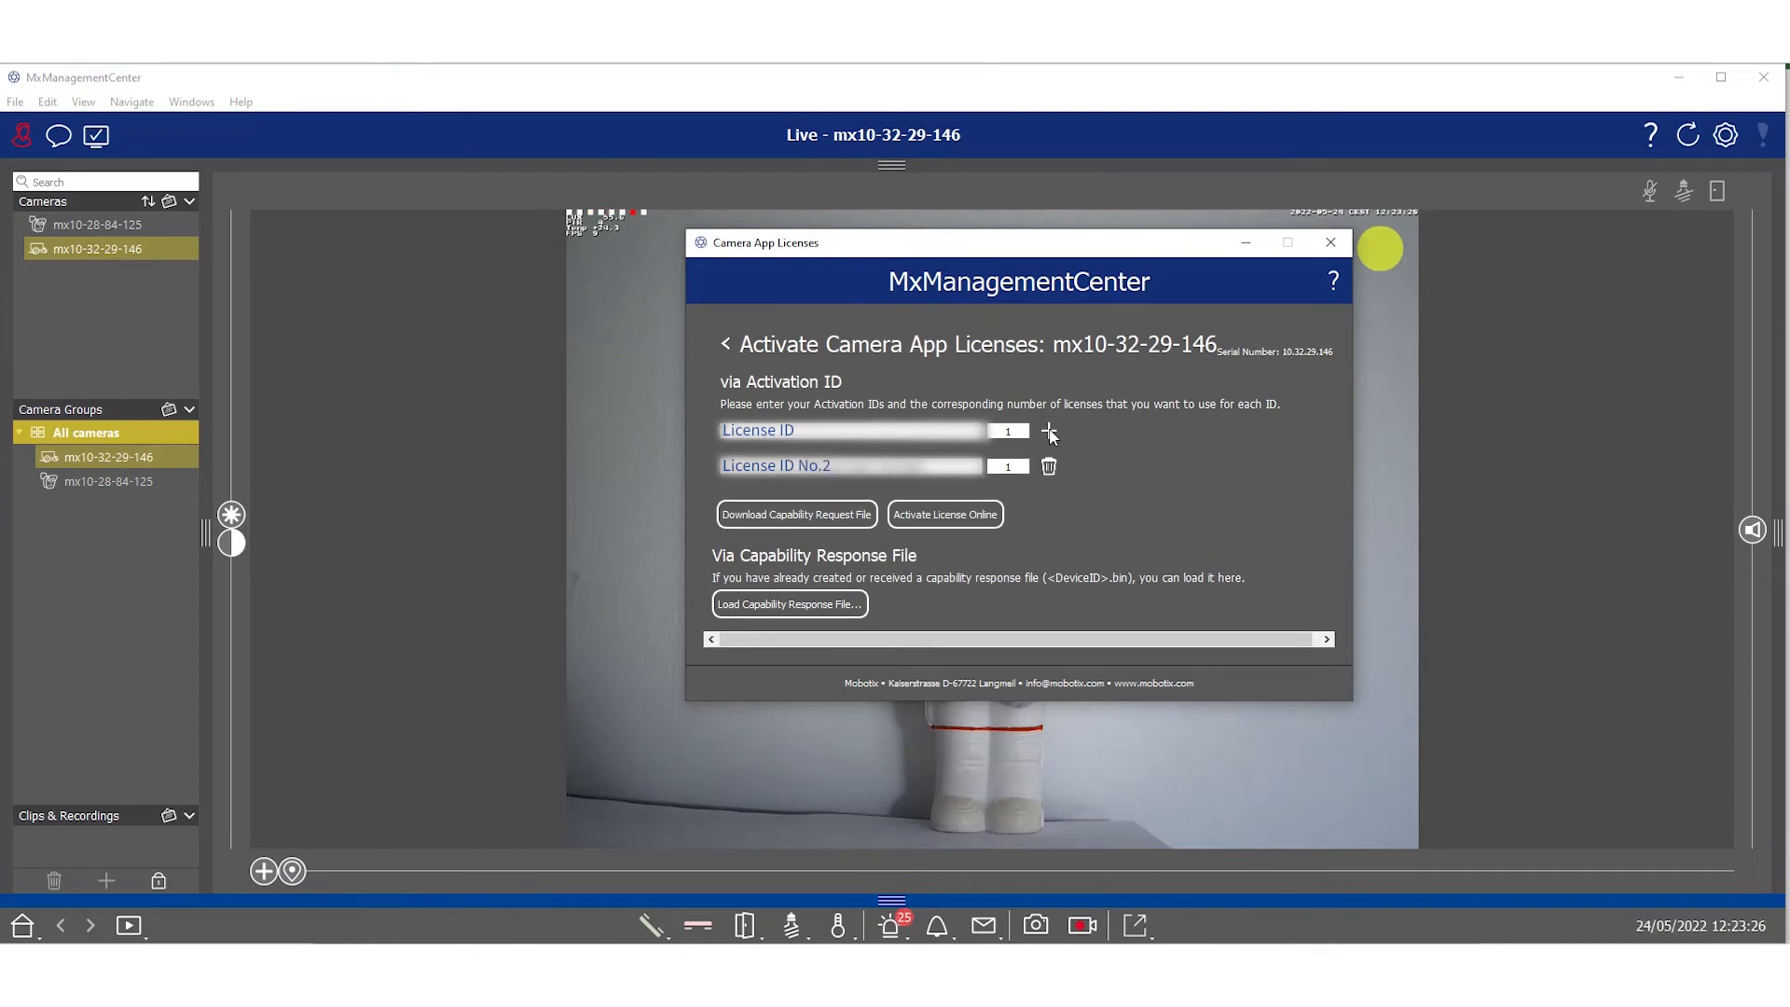
pyautogui.moveTo(1062, 530)
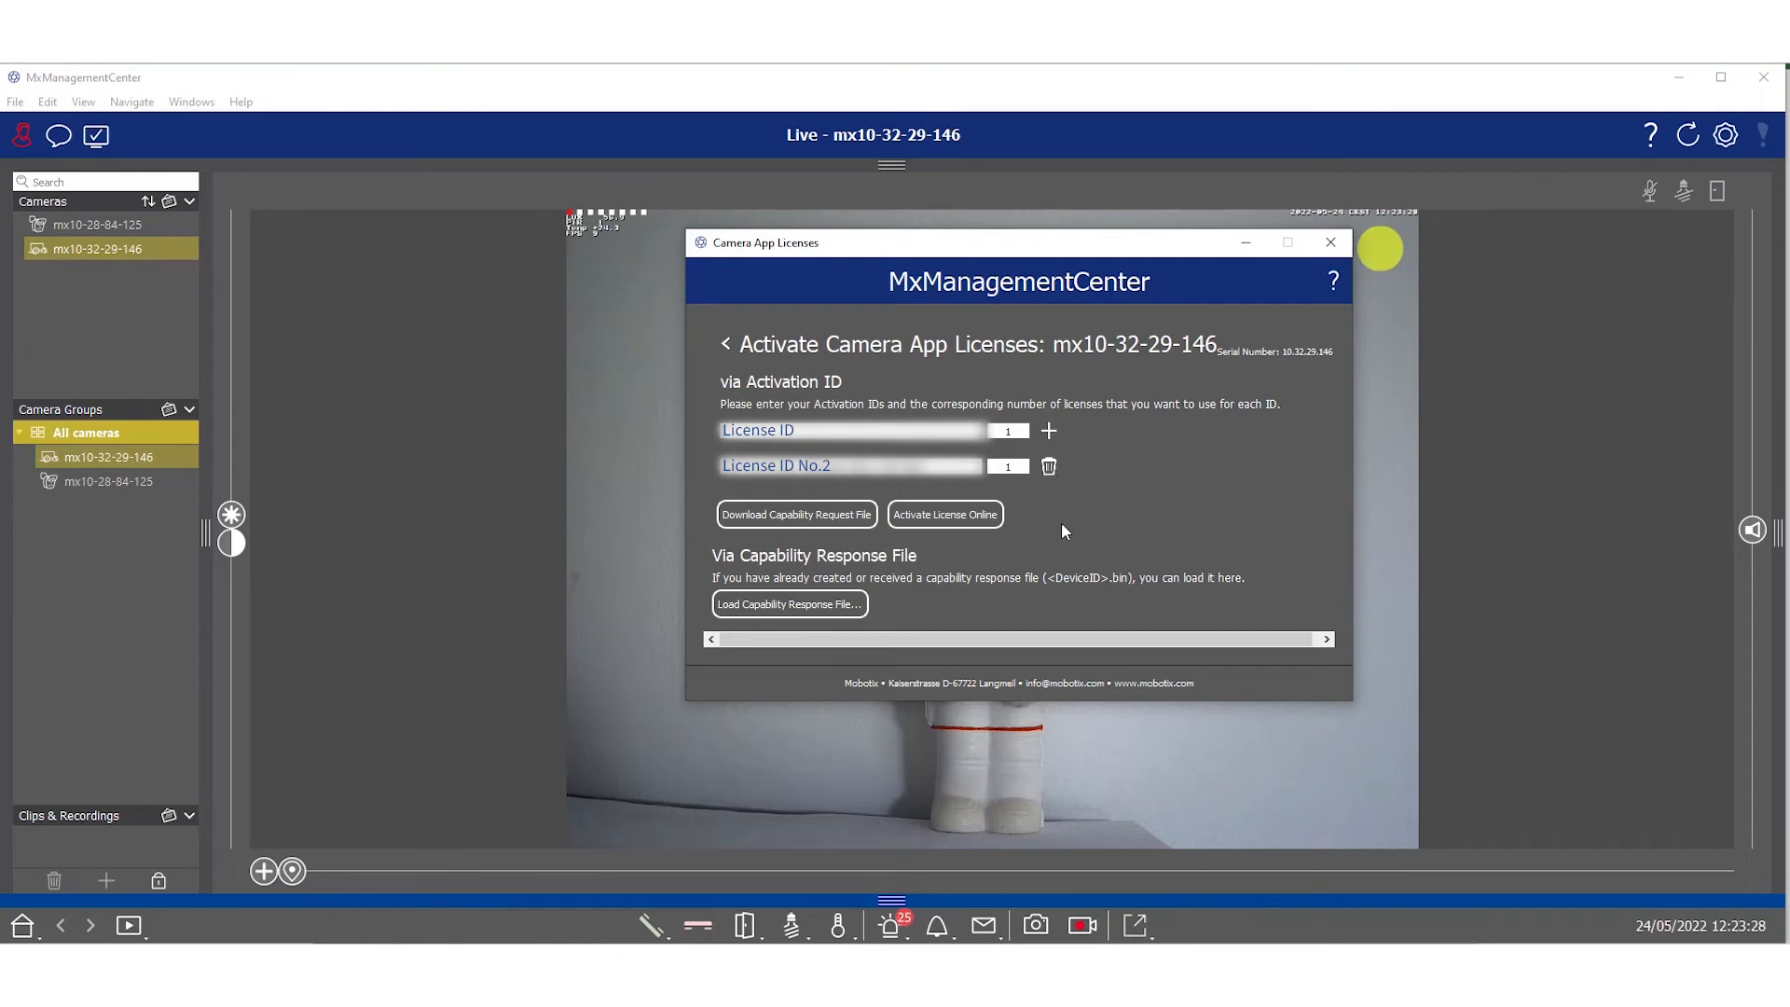
pyautogui.moveTo(1009, 565)
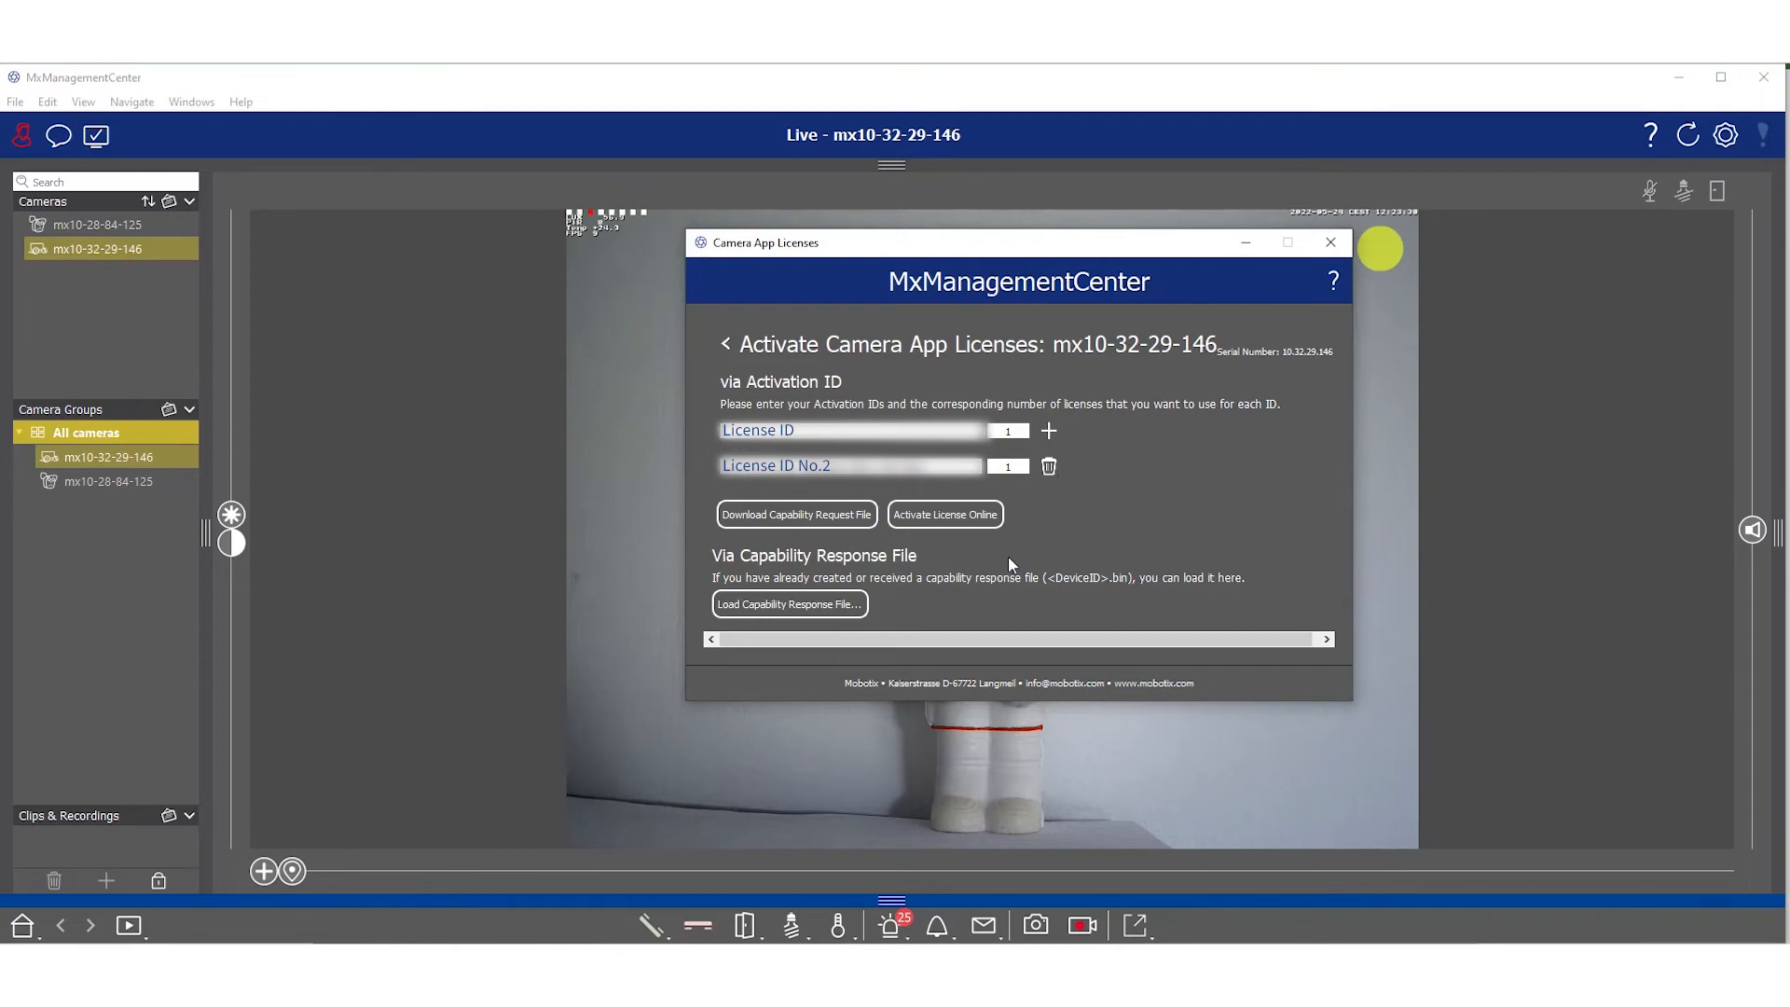
pyautogui.moveTo(803, 611)
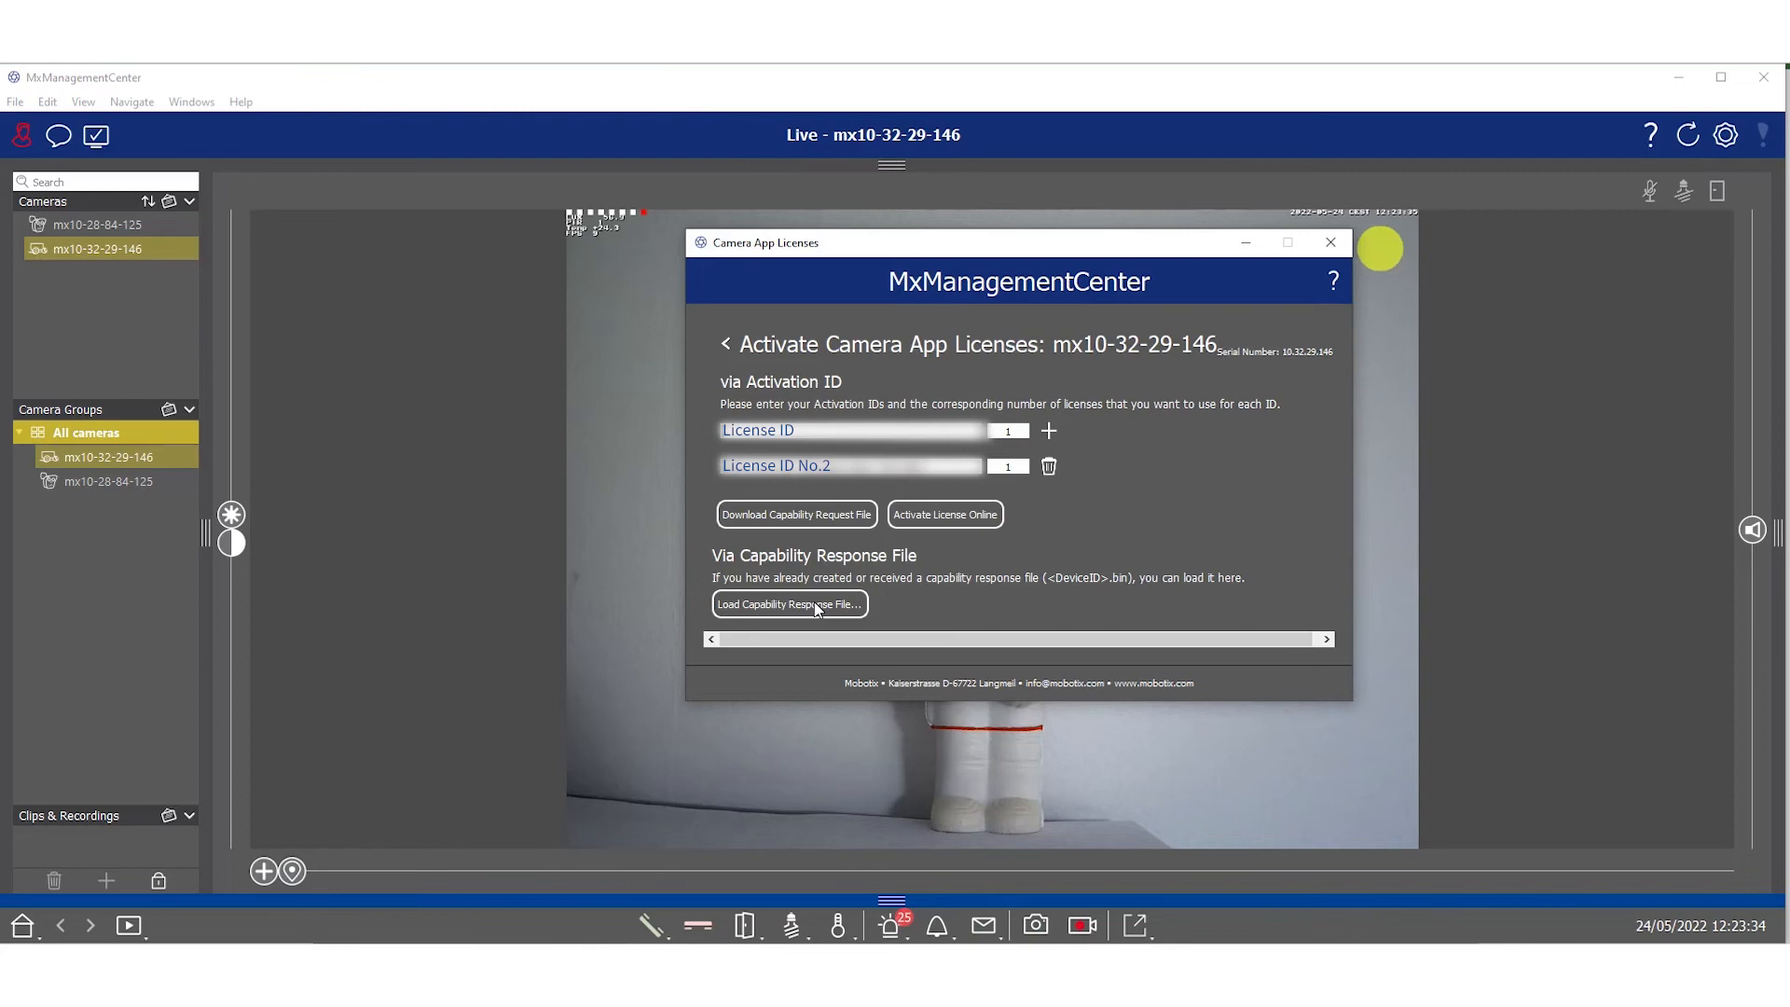
pyautogui.moveTo(837, 591)
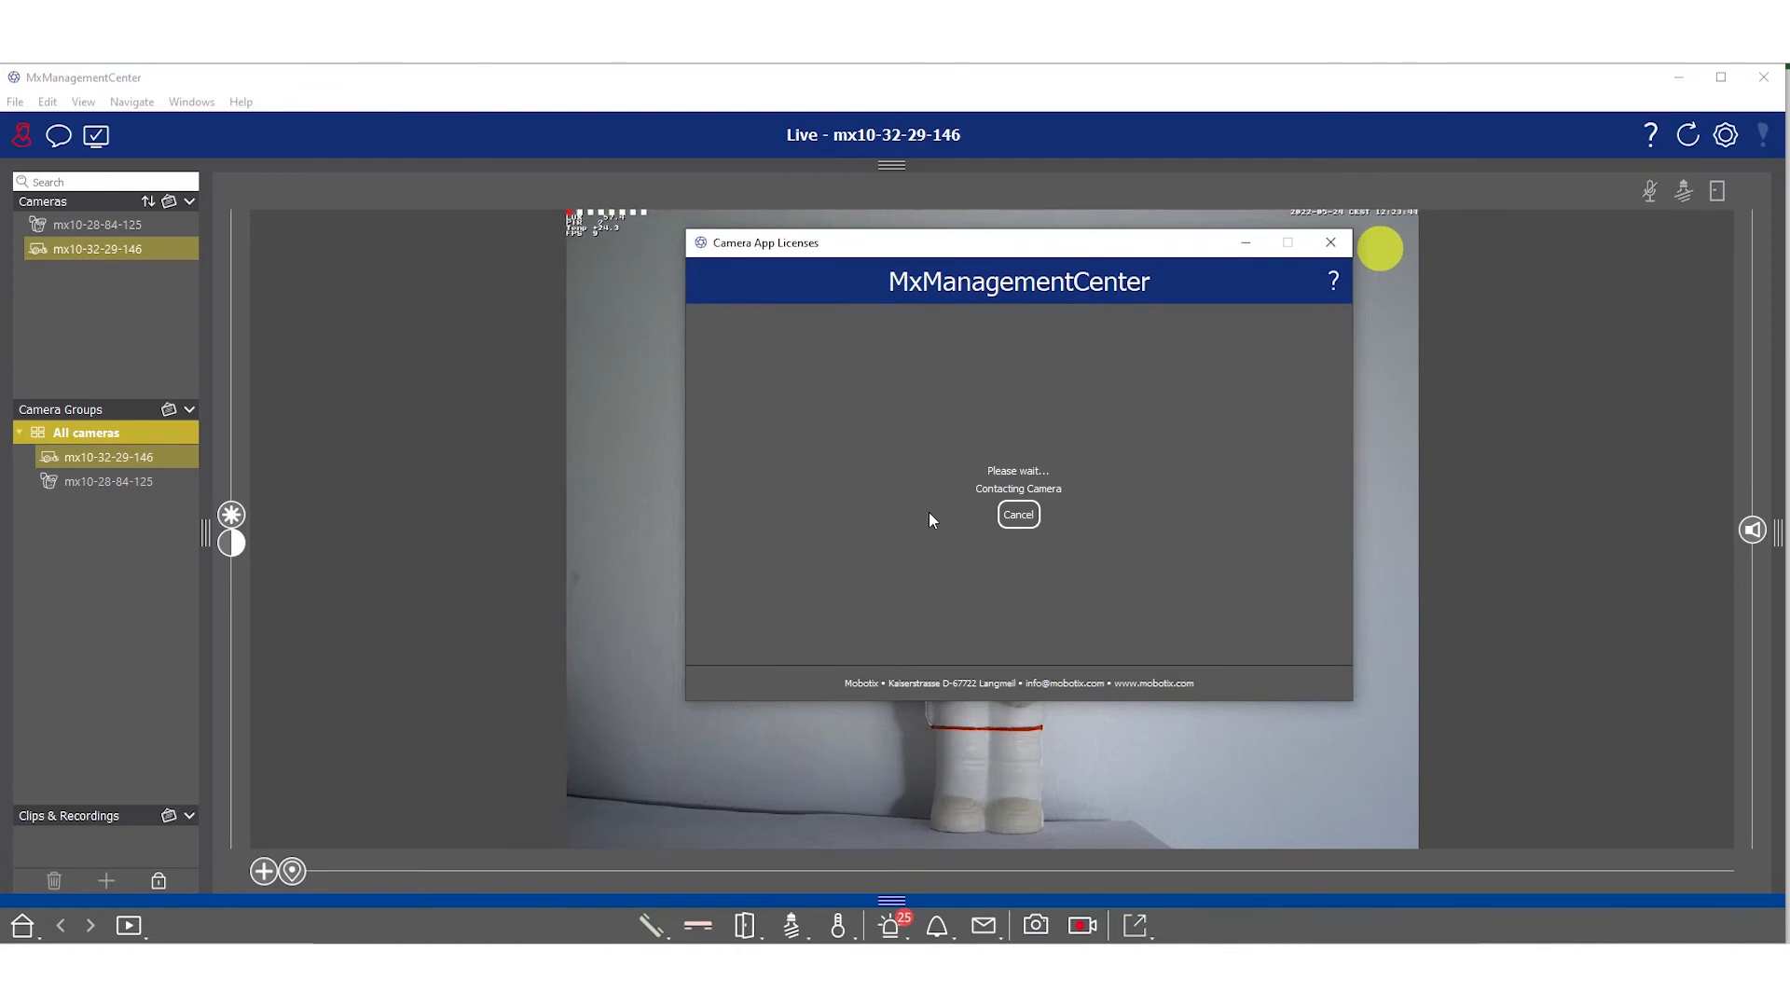
pyautogui.moveTo(1137, 516)
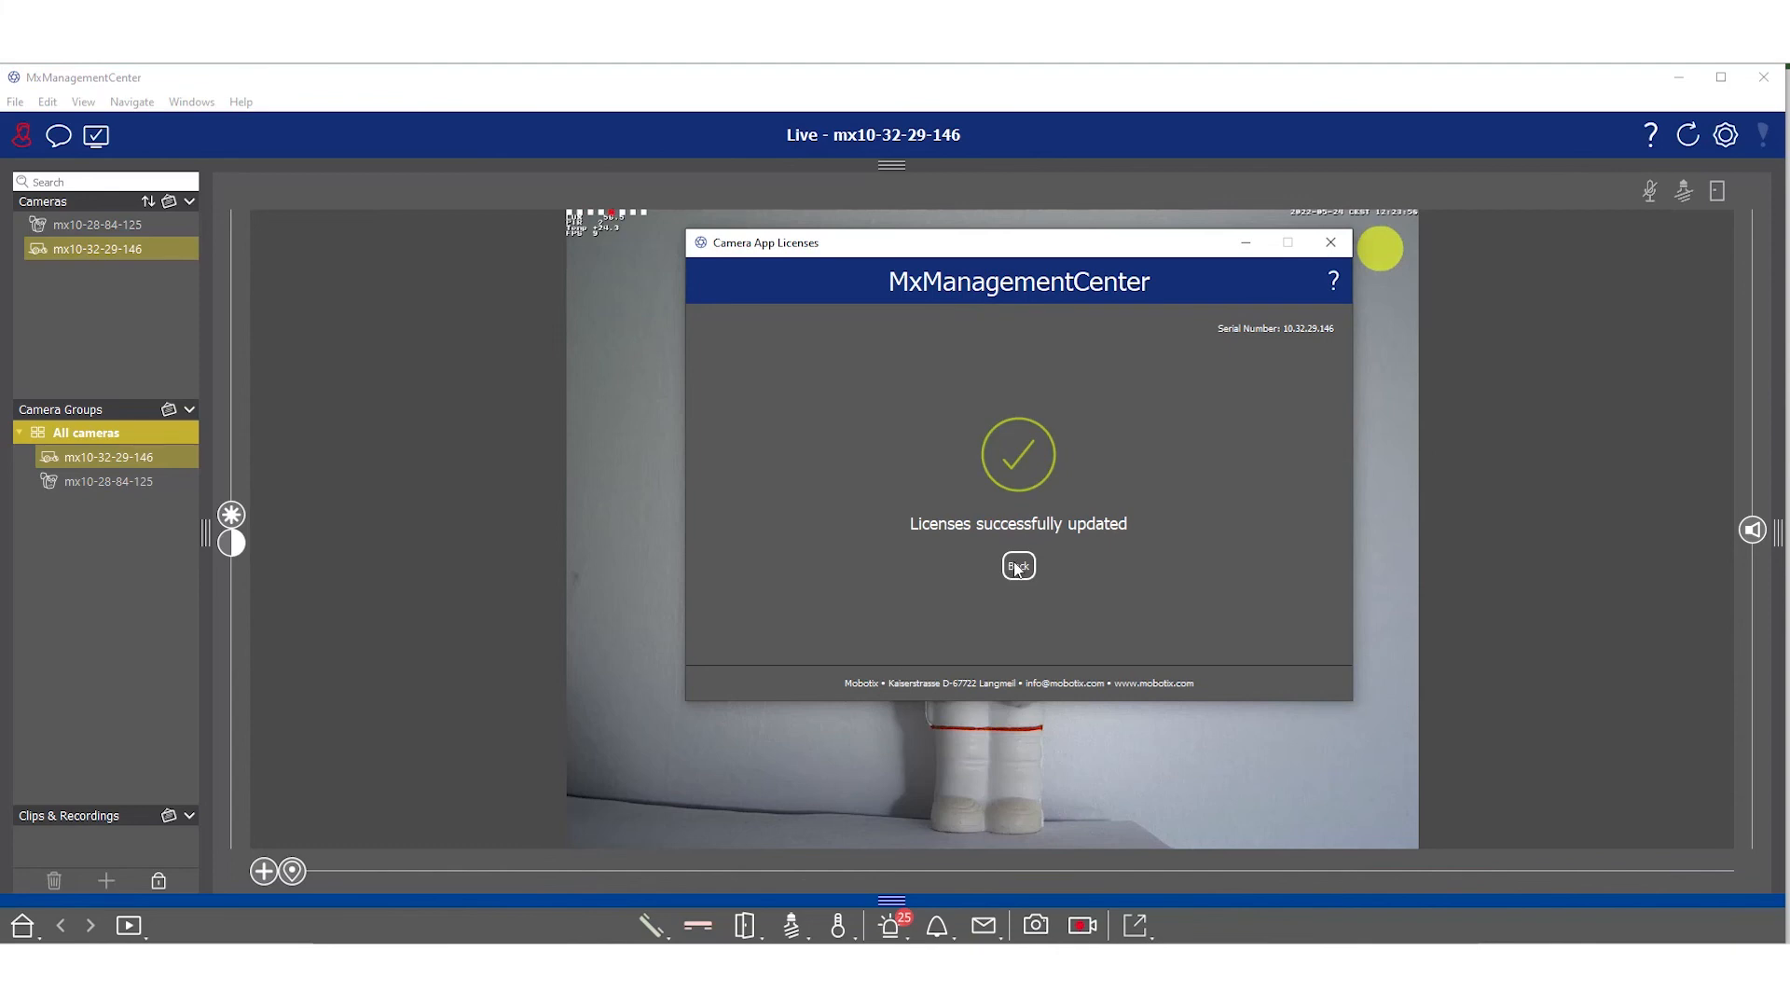
# - Return to the license status list and close the Camera App Licenses window
pyautogui.click(1017, 565)
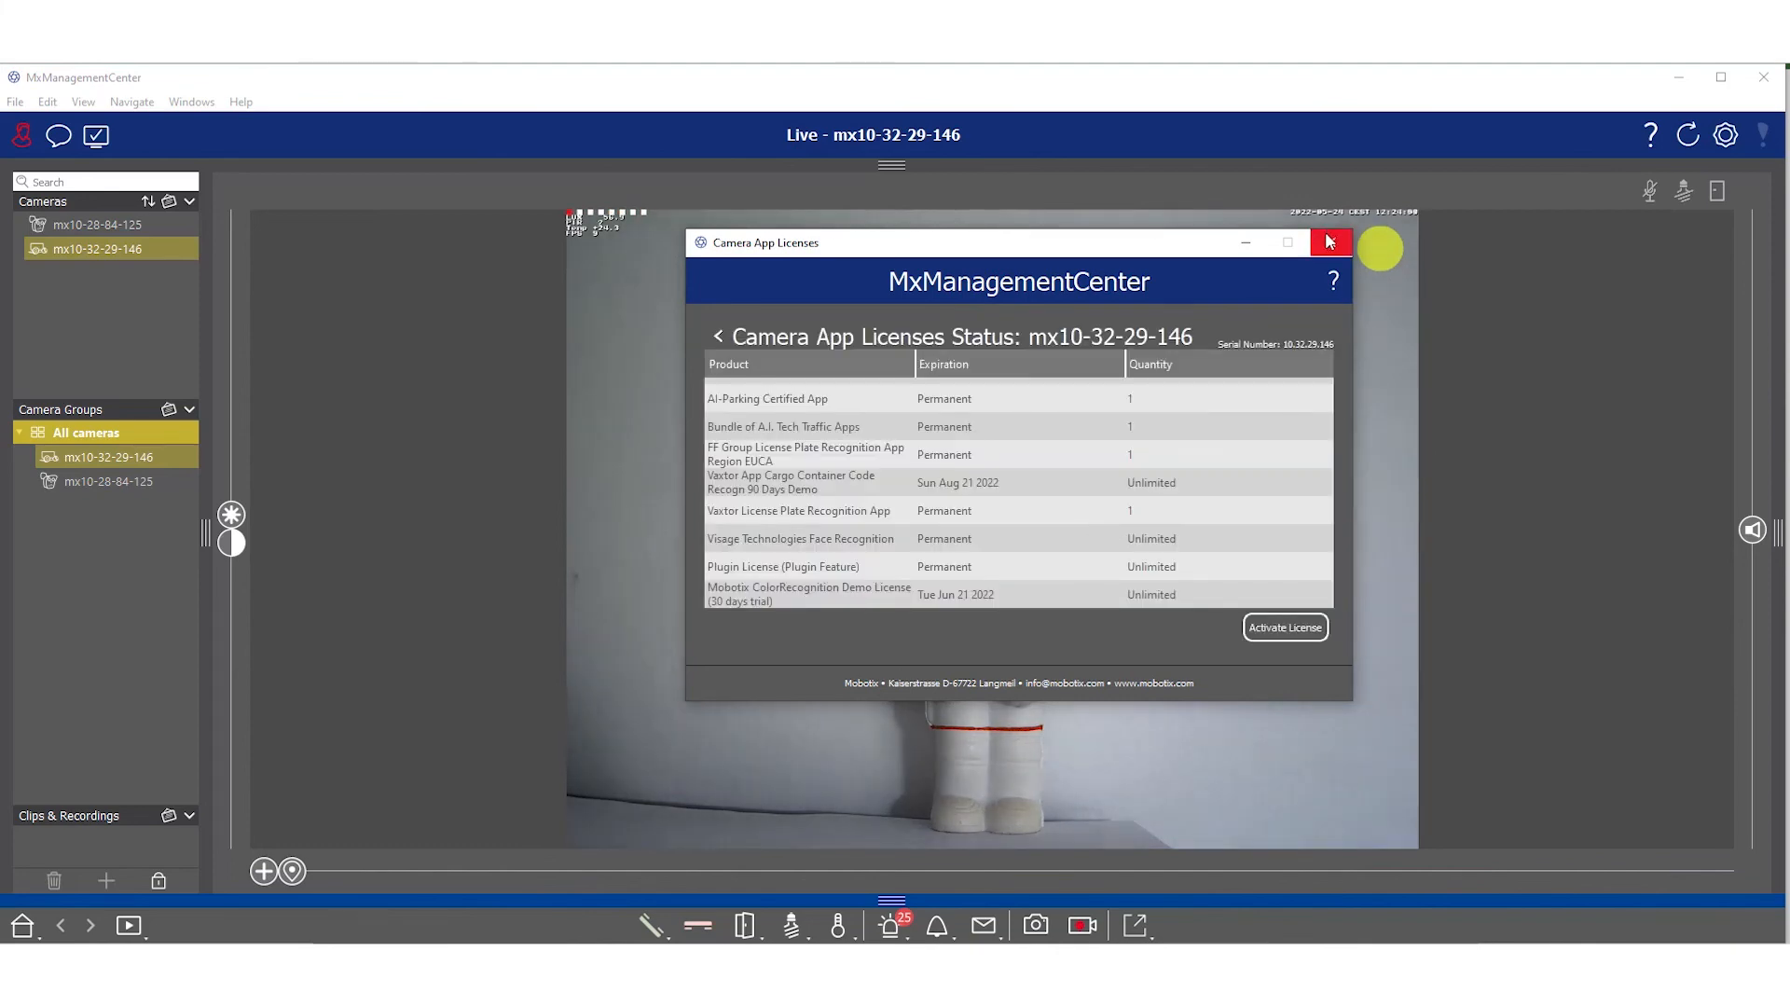
pyautogui.moveTo(1331, 243)
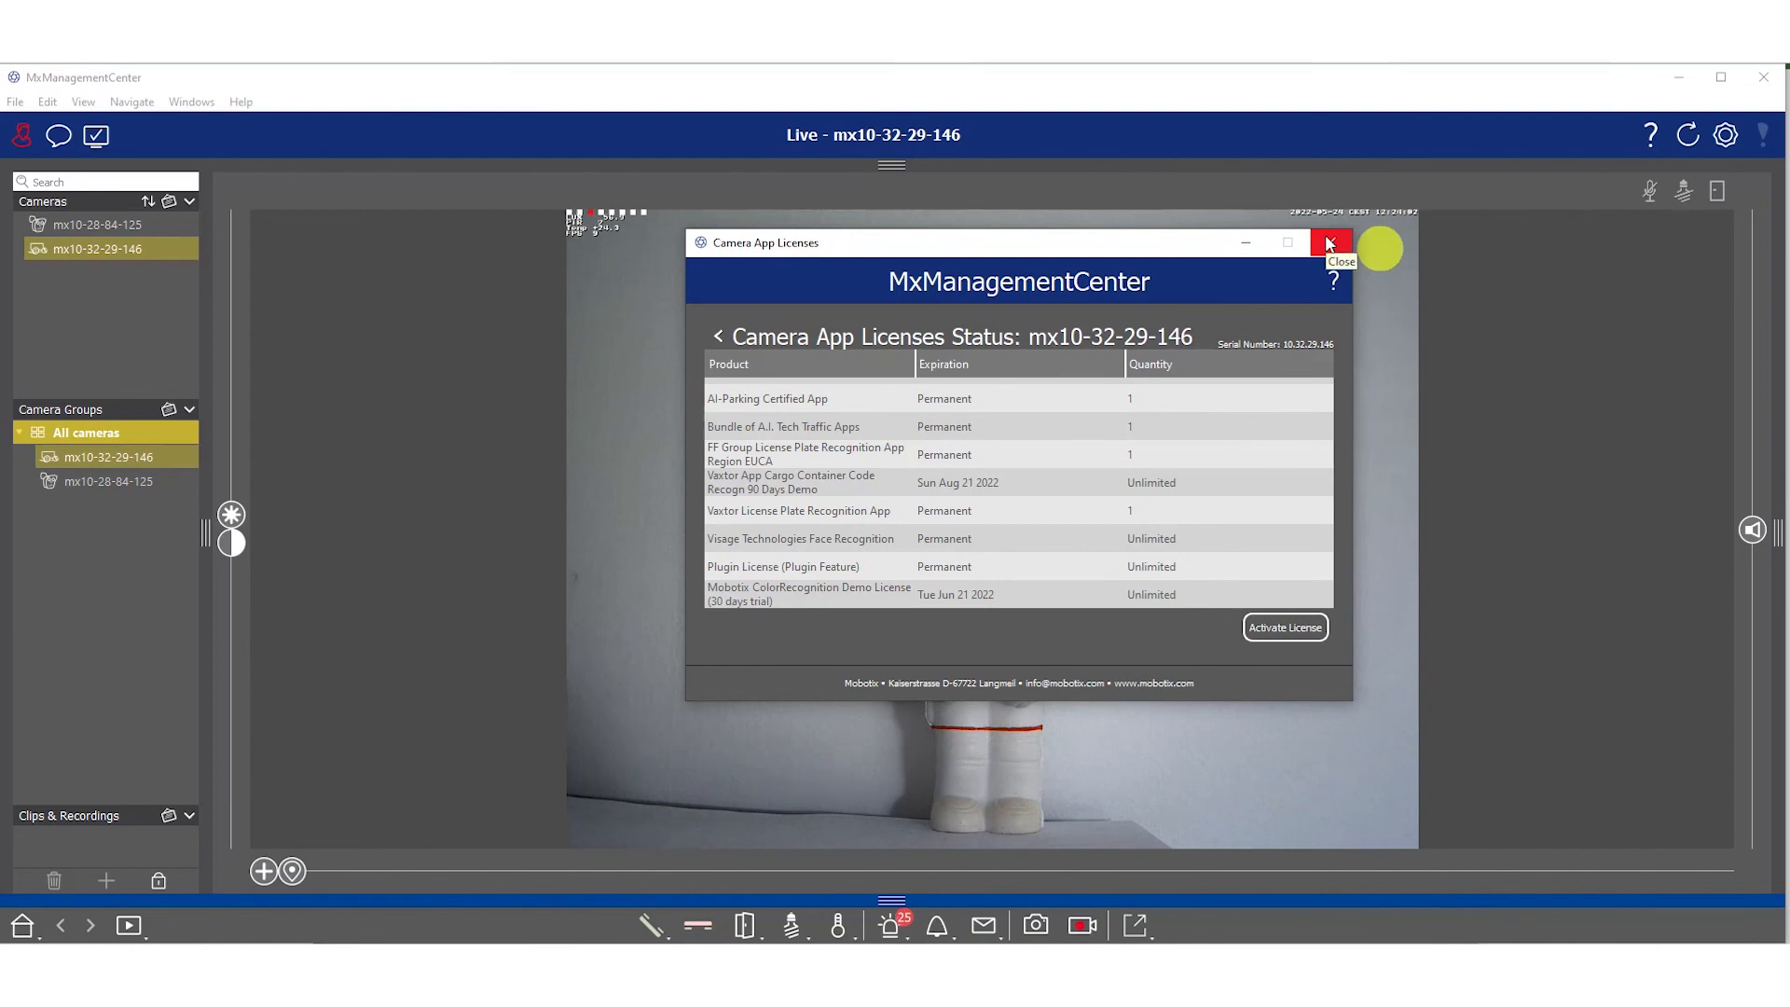
pyautogui.click(1329, 243)
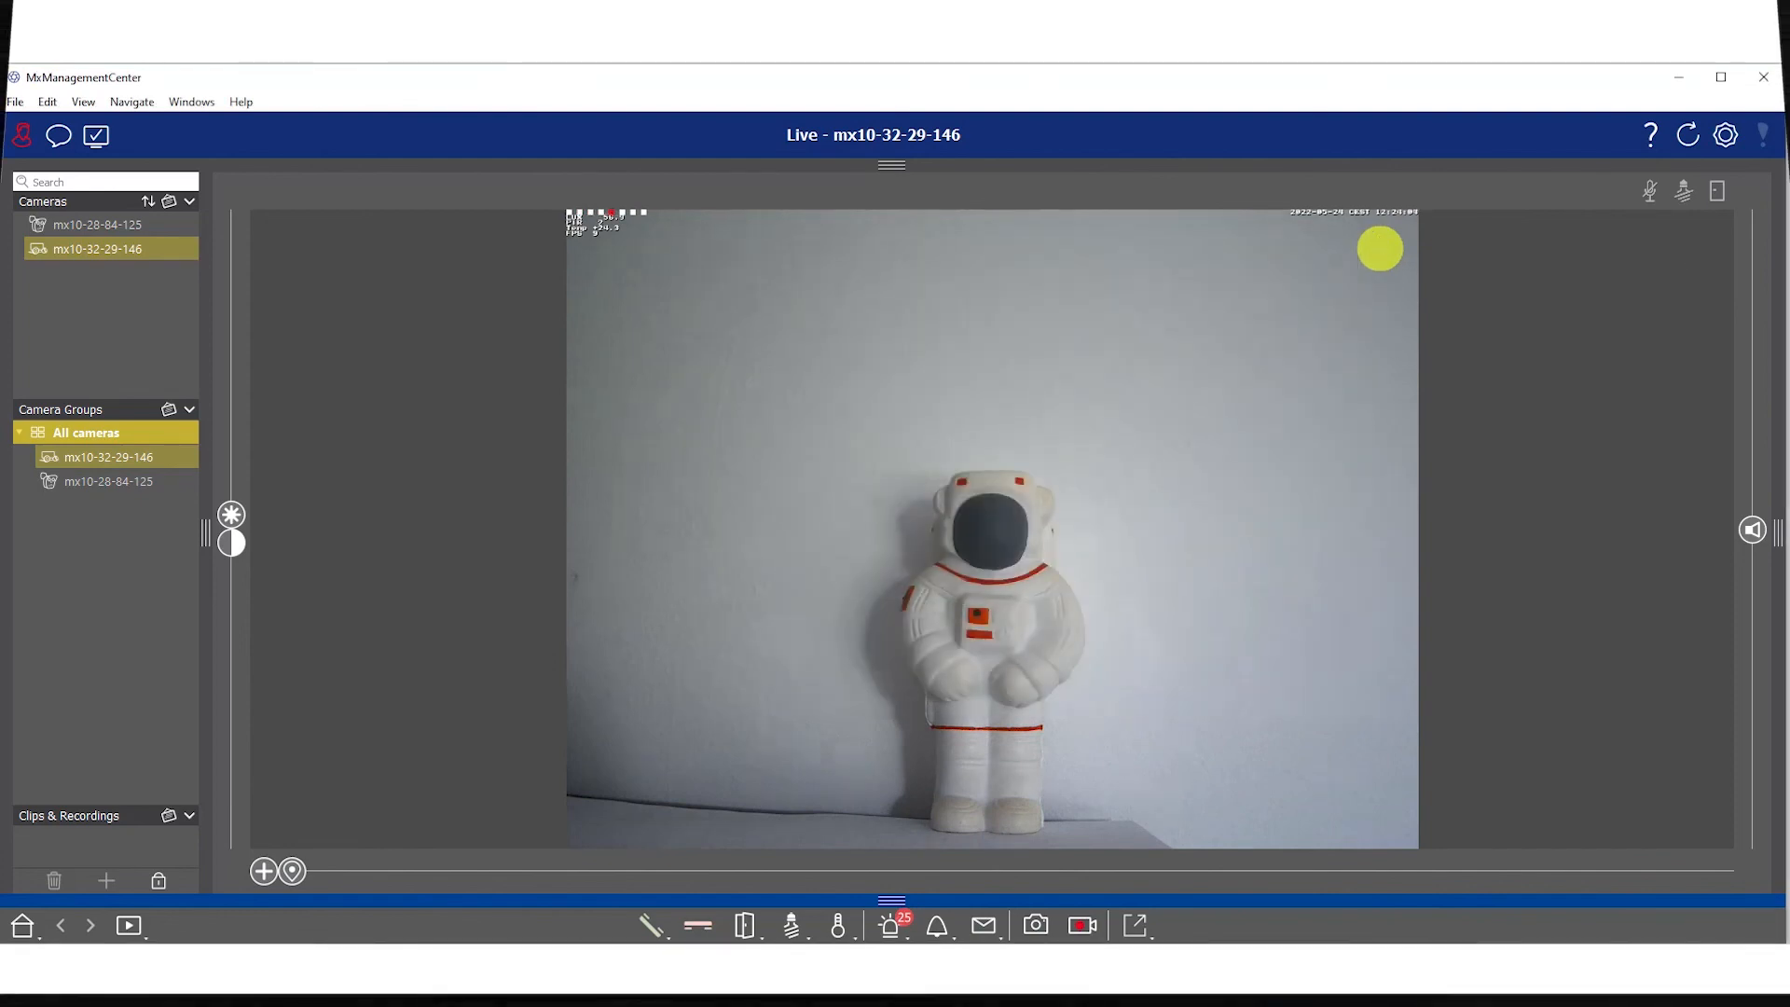